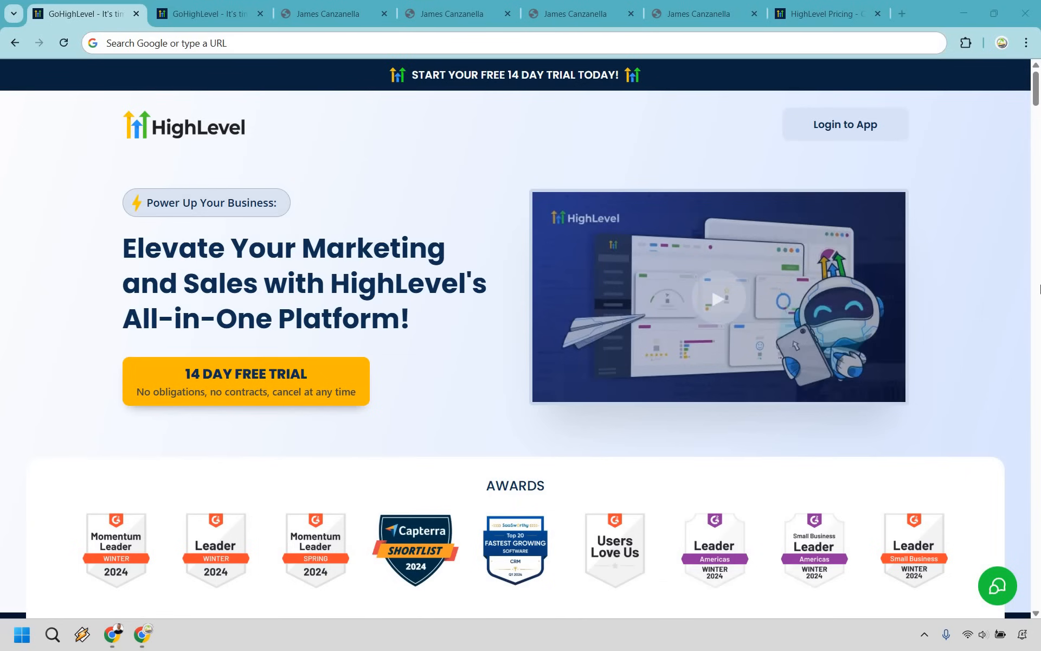
Step: Scroll the HighLevel marketing homepage, then move to the GoHighLevel app's Funnels area
{"action": "scroll", "scroll_direction": "down", "scroll_amount": 3}
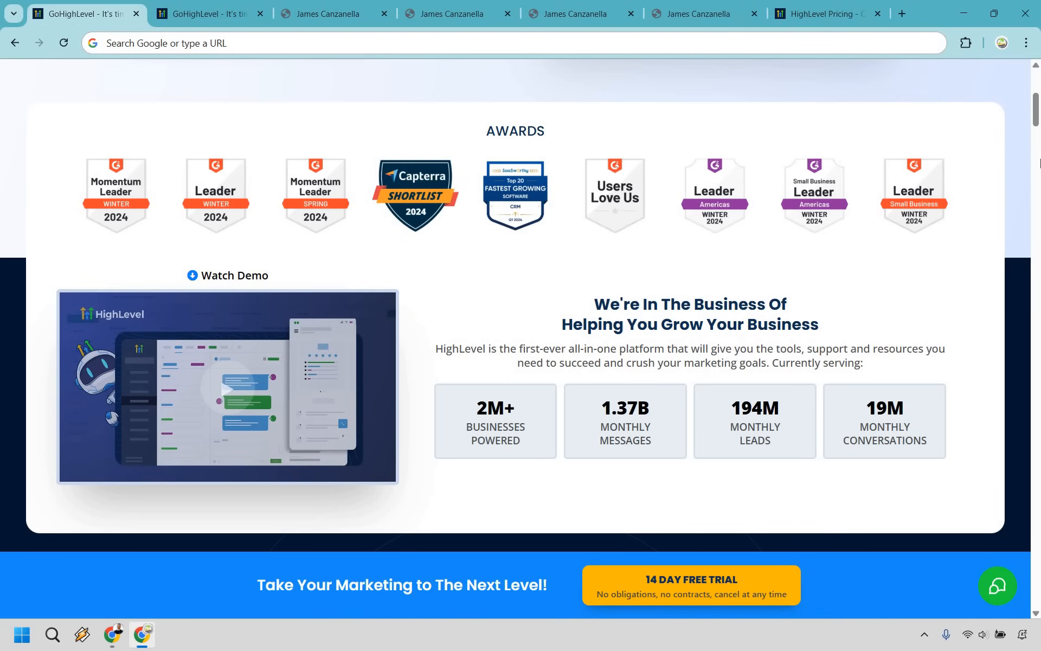
{"action": "left_click", "coordinate": [209, 13]}
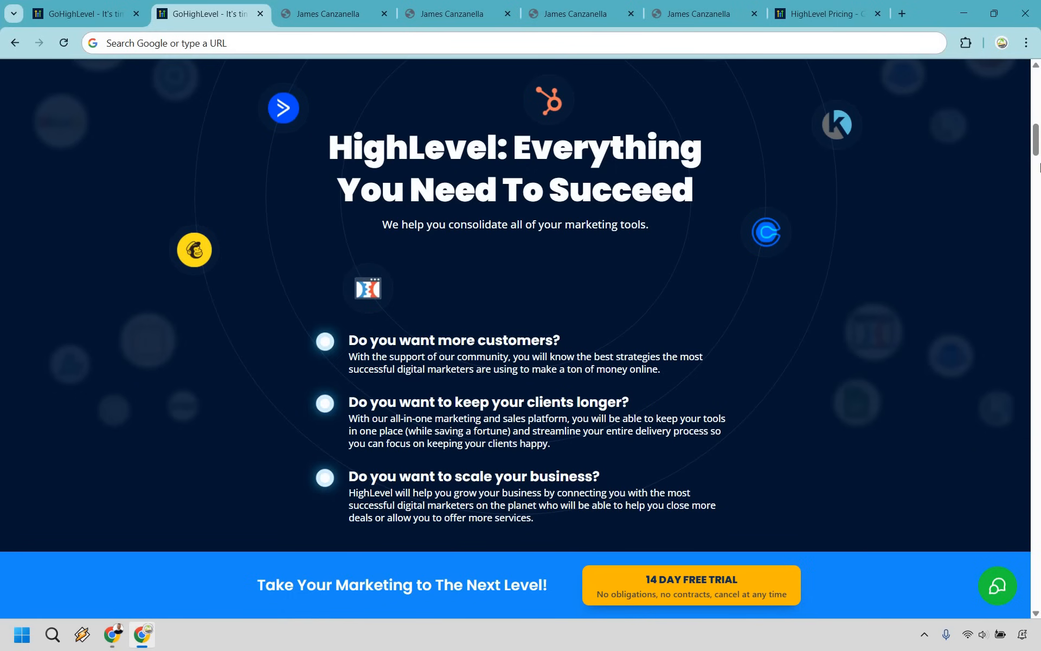
{"action": "left_click", "coordinate": [334, 13]}
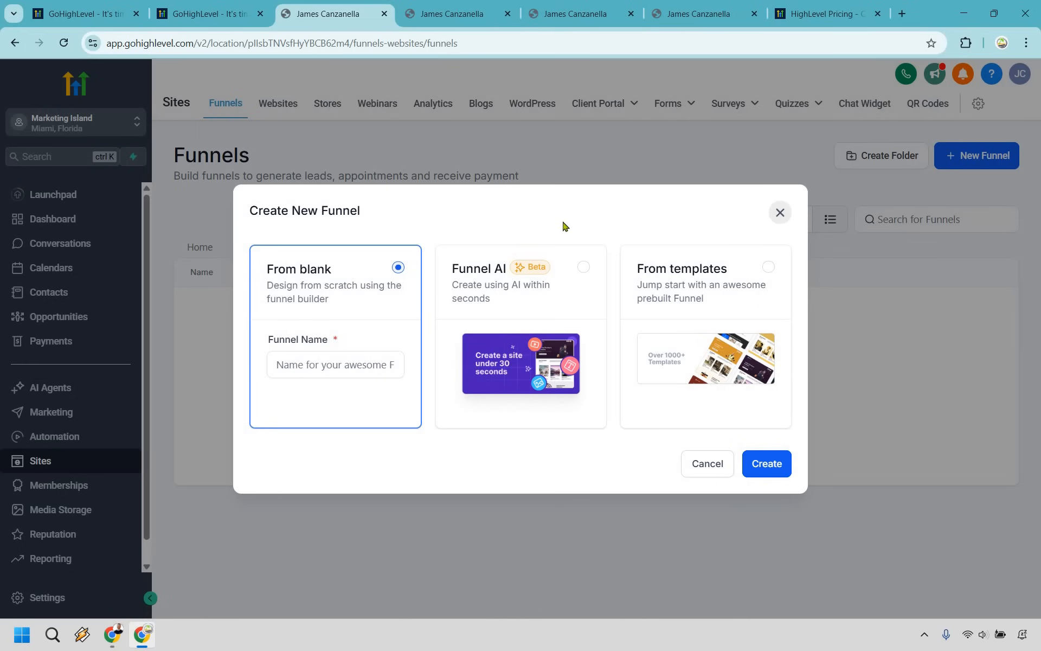
{"action": "mouse_move", "coordinate": [531, 300]}
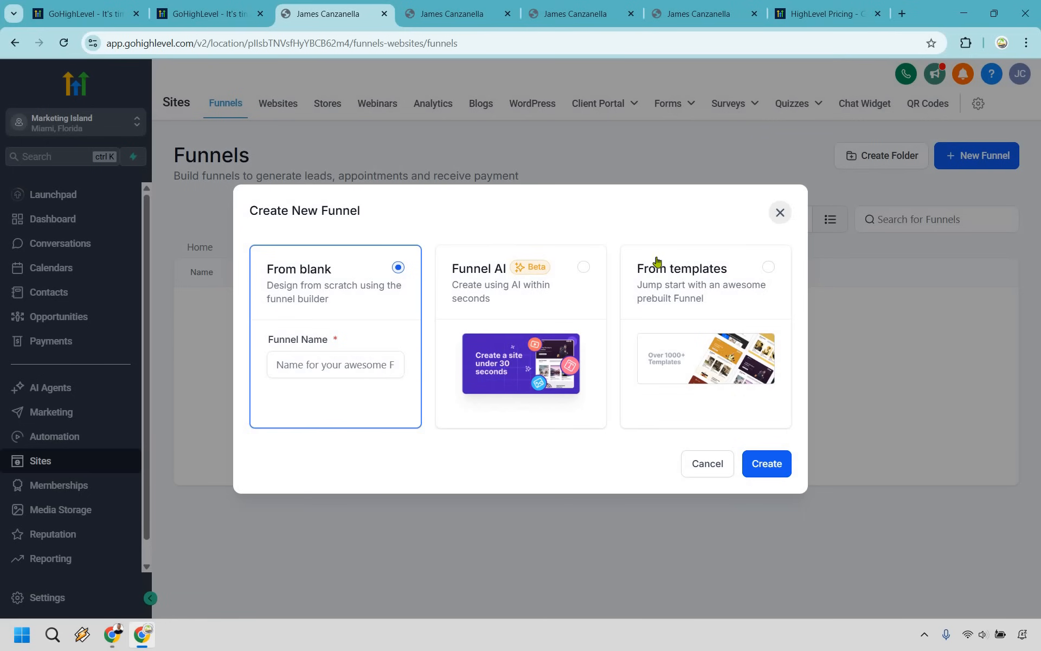
Step: Start the funnel from templates, filter to Marketing Agency and preview the CRM Plans template
{"action": "left_click", "coordinate": [705, 282]}
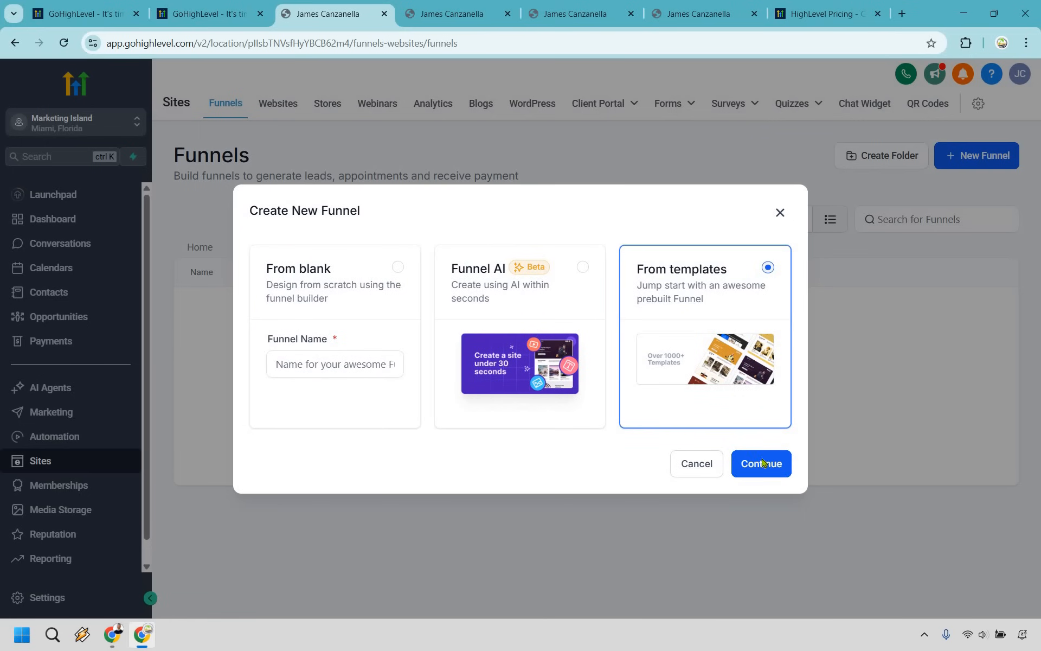
{"action": "left_click", "coordinate": [761, 463]}
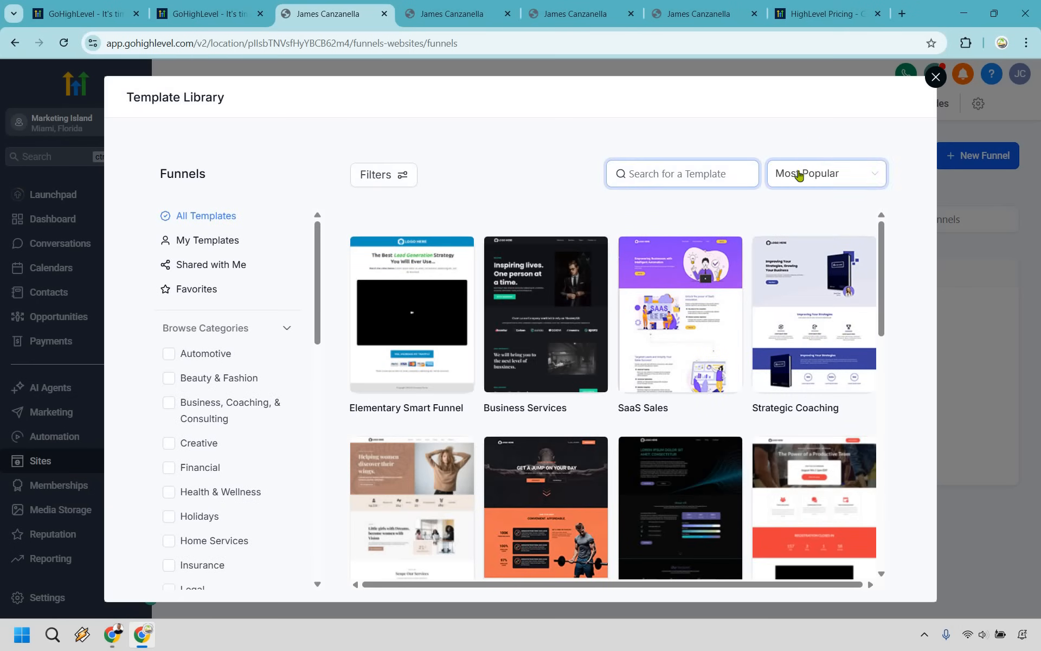
{"action": "left_click", "coordinate": [826, 174]}
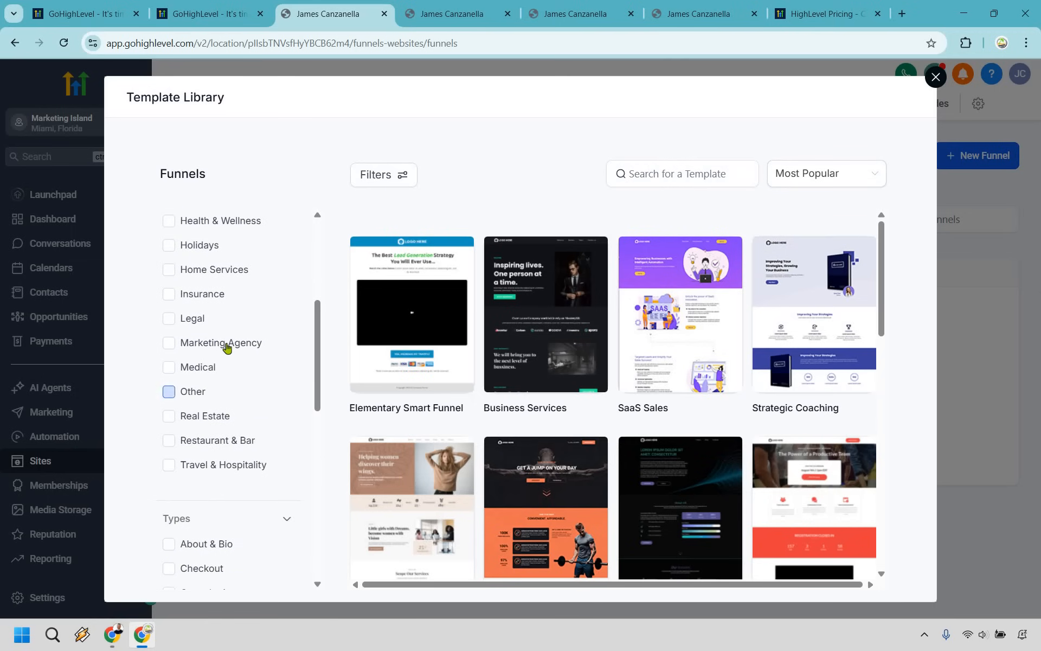
{"action": "left_click", "coordinate": [168, 343]}
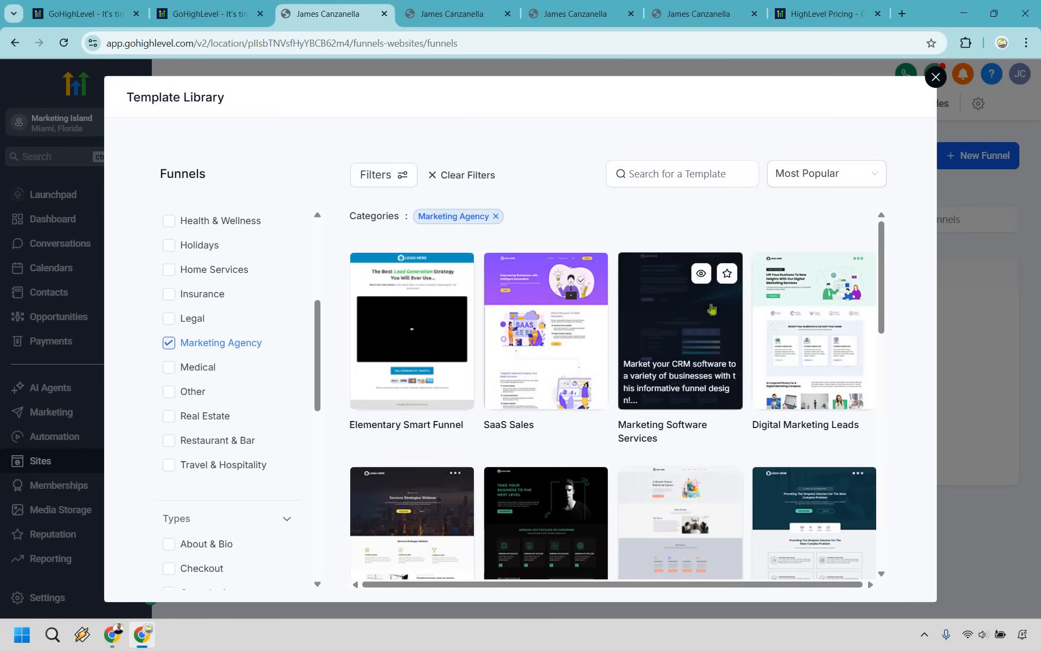
{"action": "scroll", "scroll_direction": "down", "scroll_amount": 3}
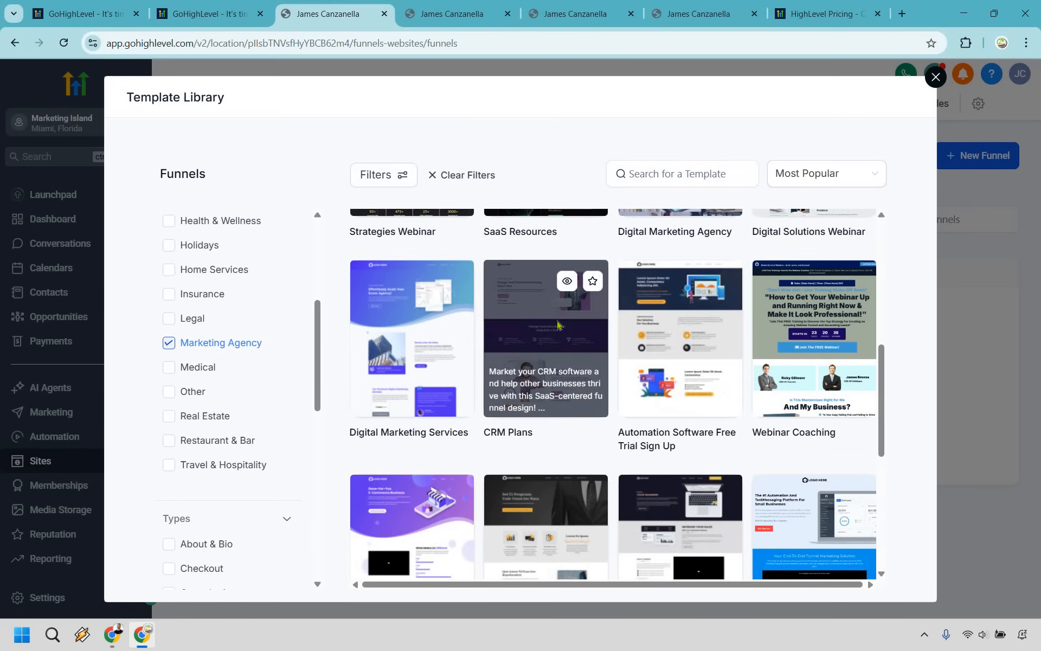
{"action": "left_click", "coordinate": [544, 338]}
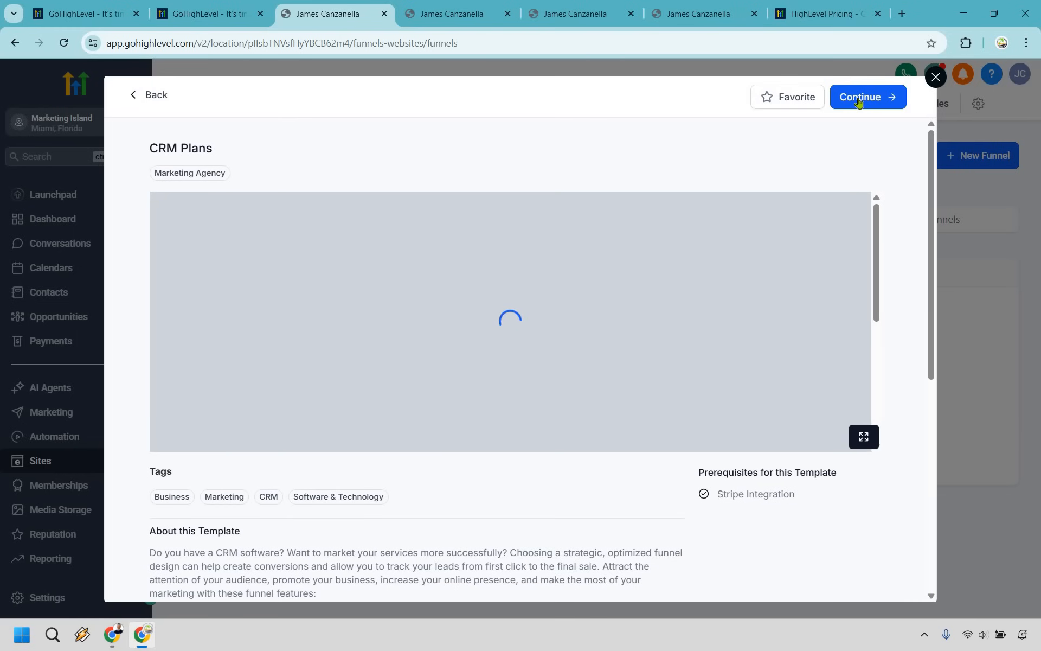
Step: Build the CRM Plans funnel, select its home page headline, then return to the funnel overview
{"action": "left_click", "coordinate": [867, 97]}
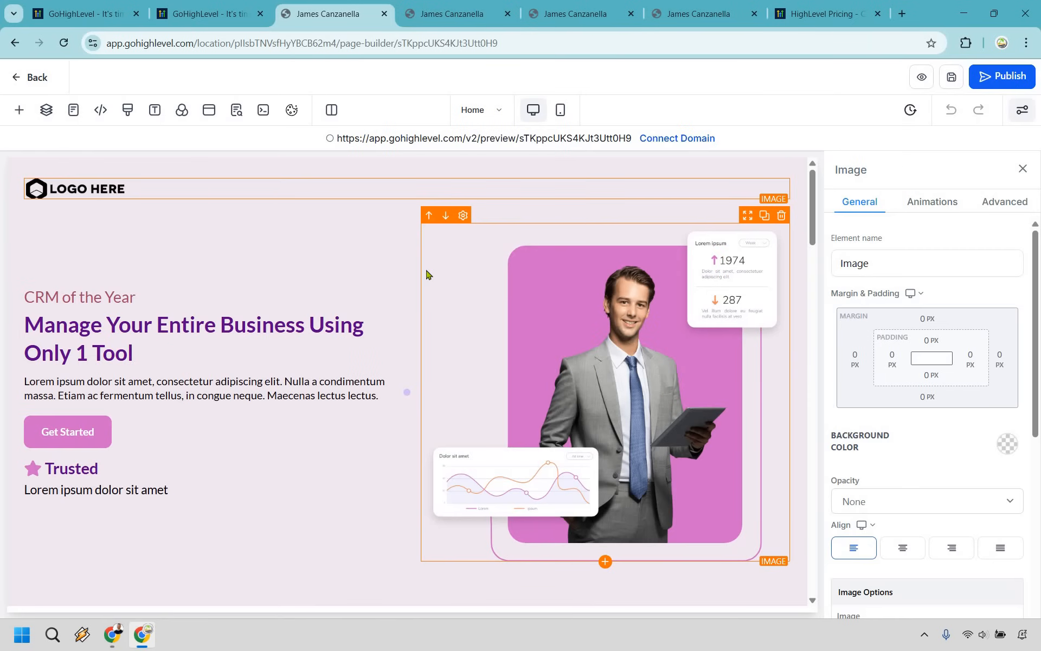
{"action": "left_click", "coordinate": [193, 338]}
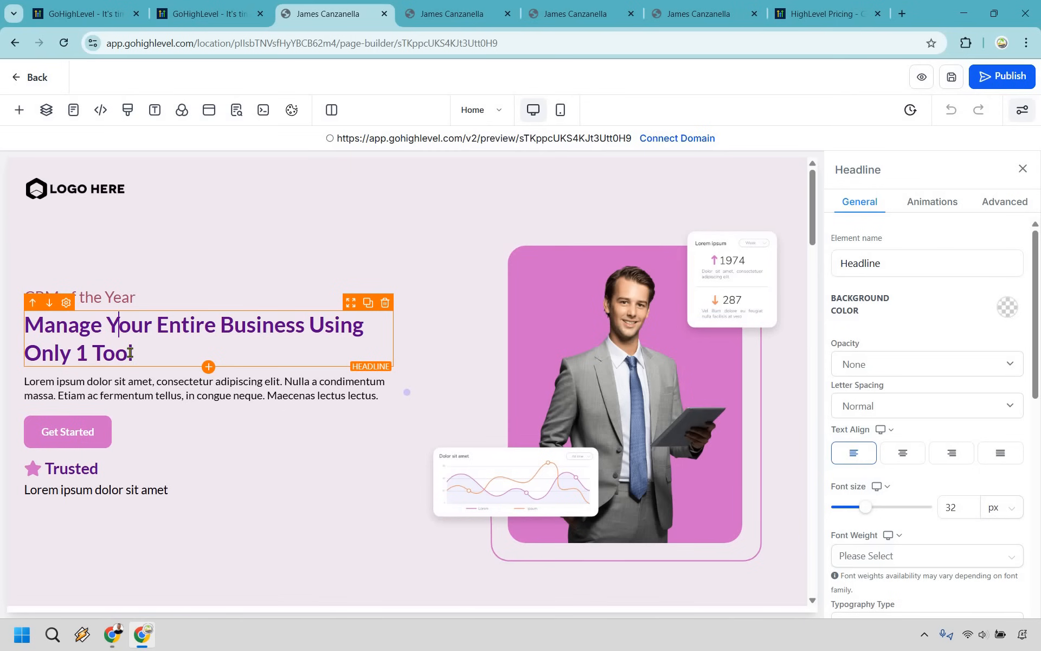
{"action": "triple_click", "coordinate": [194, 338]}
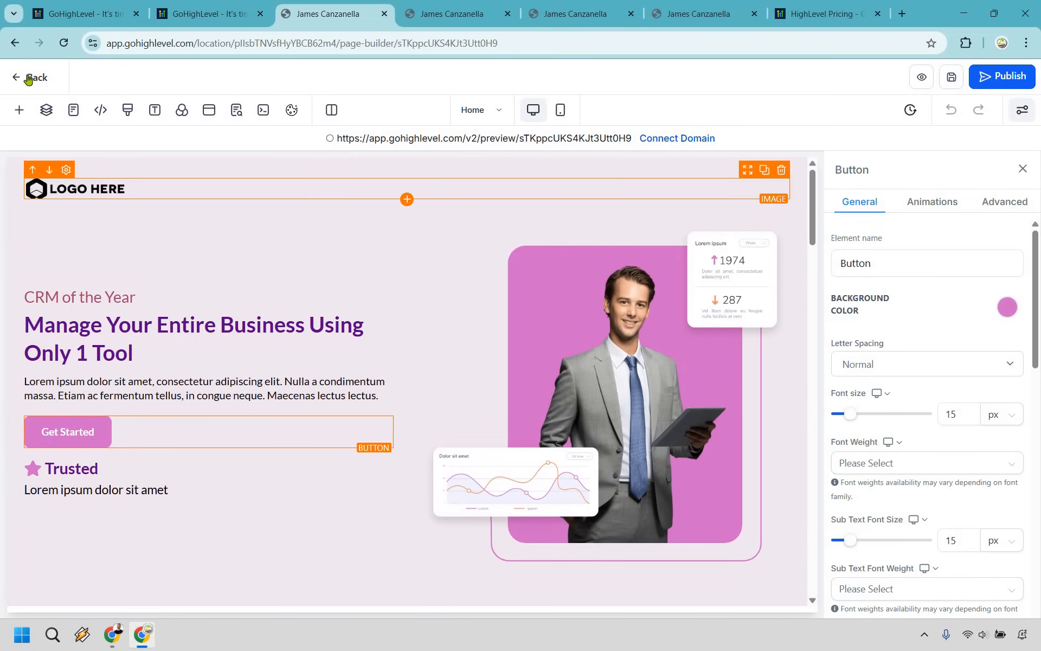
{"action": "left_click", "coordinate": [30, 77]}
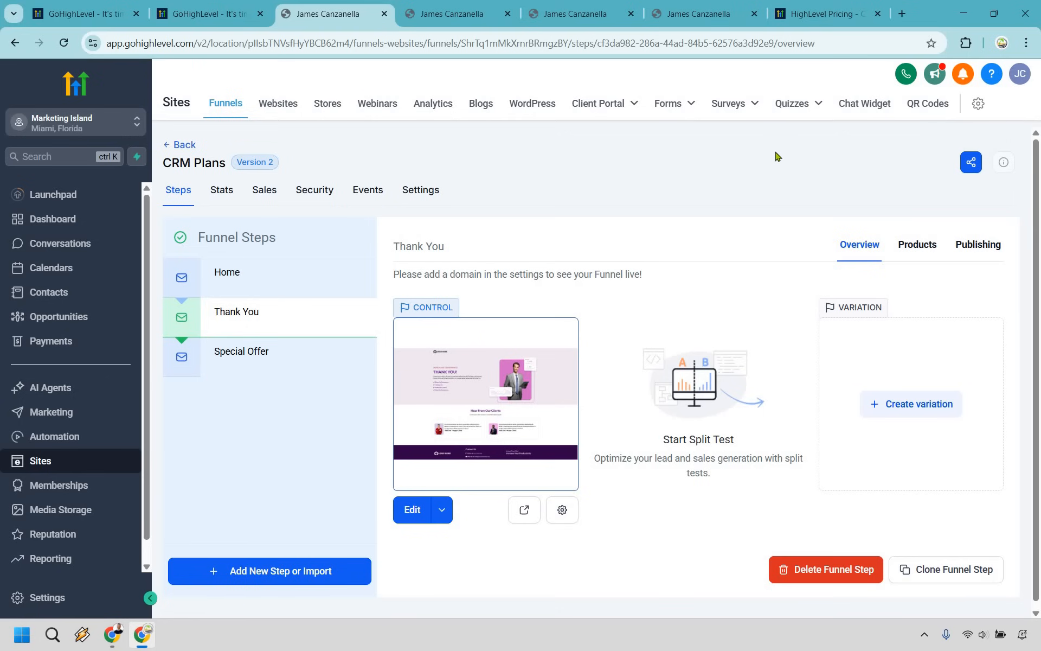
{"action": "mouse_move", "coordinate": [985, 364]}
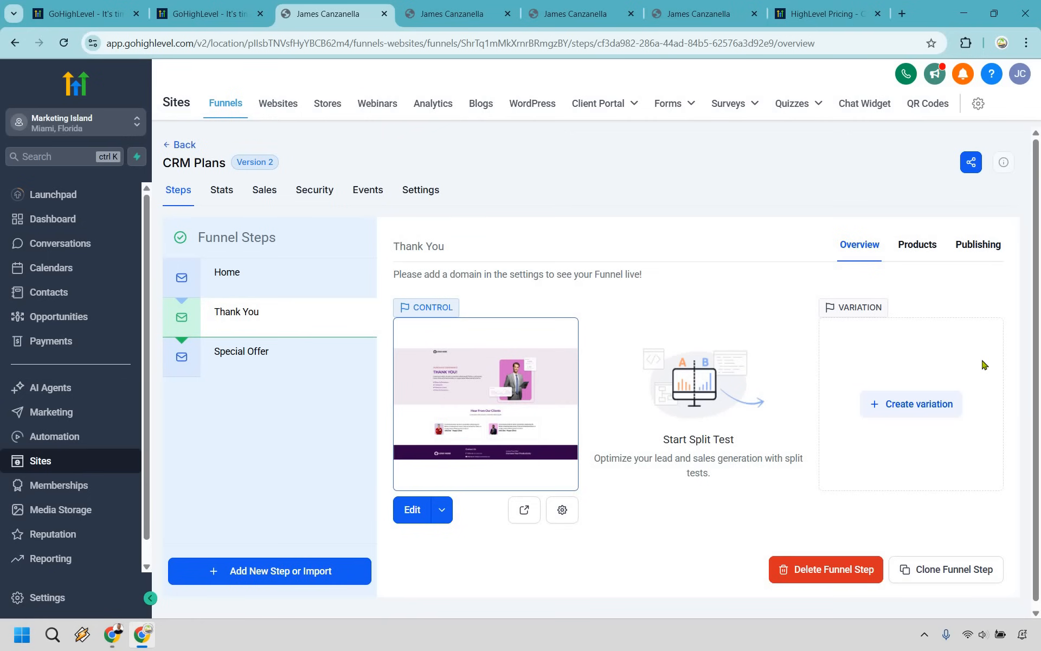
{"action": "mouse_move", "coordinate": [754, 172]}
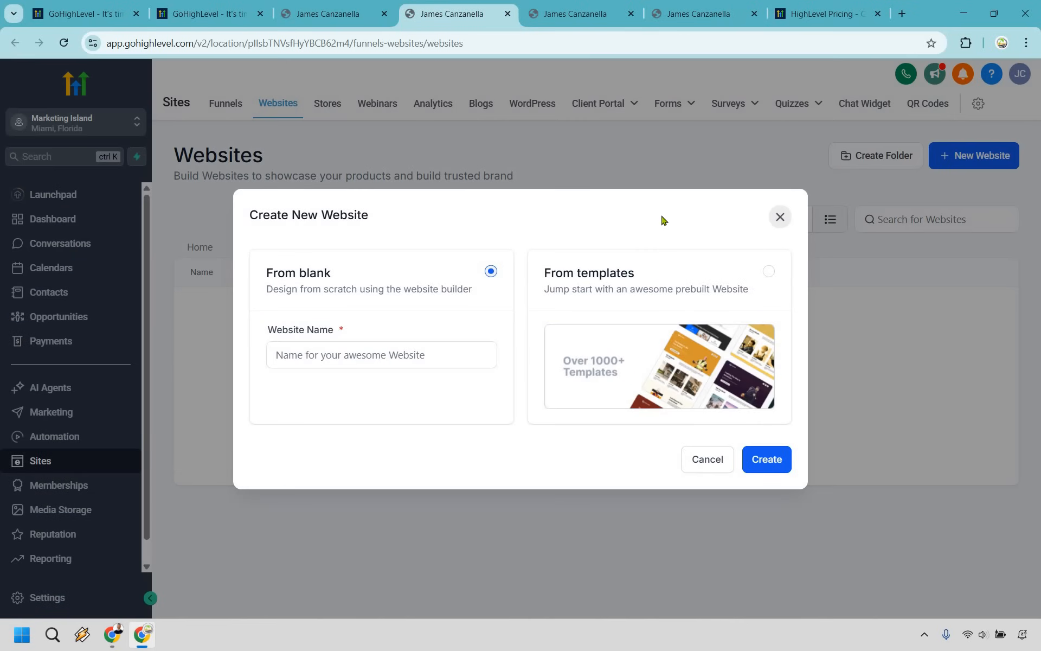
{"action": "mouse_move", "coordinate": [401, 307]}
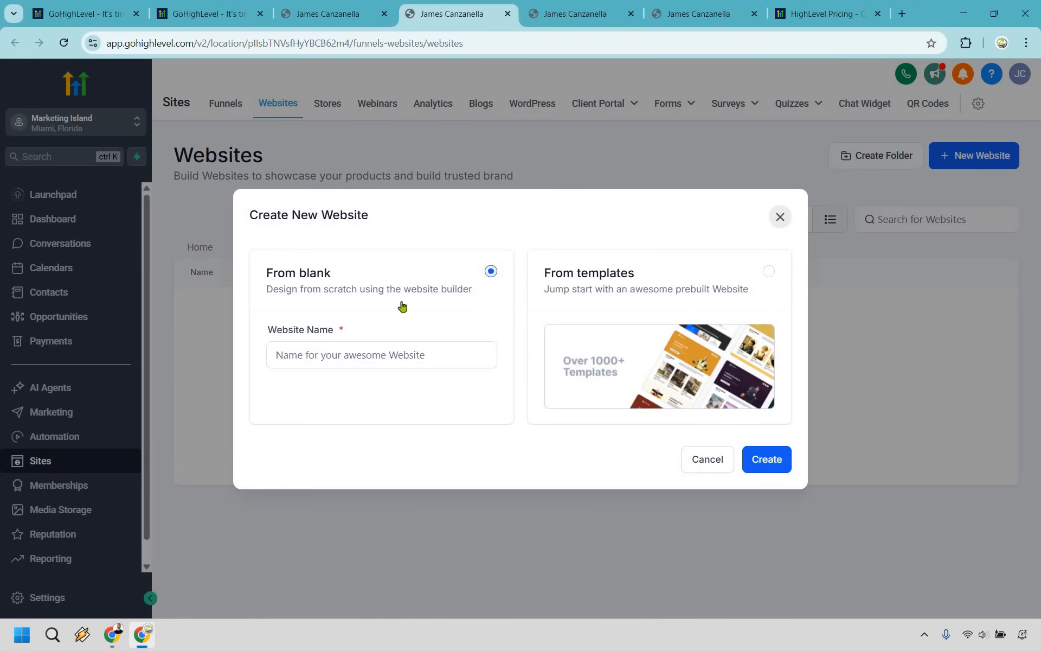
Step: Start the website from templates and choose Marketing Firm from the library
{"action": "left_click", "coordinate": [768, 272]}
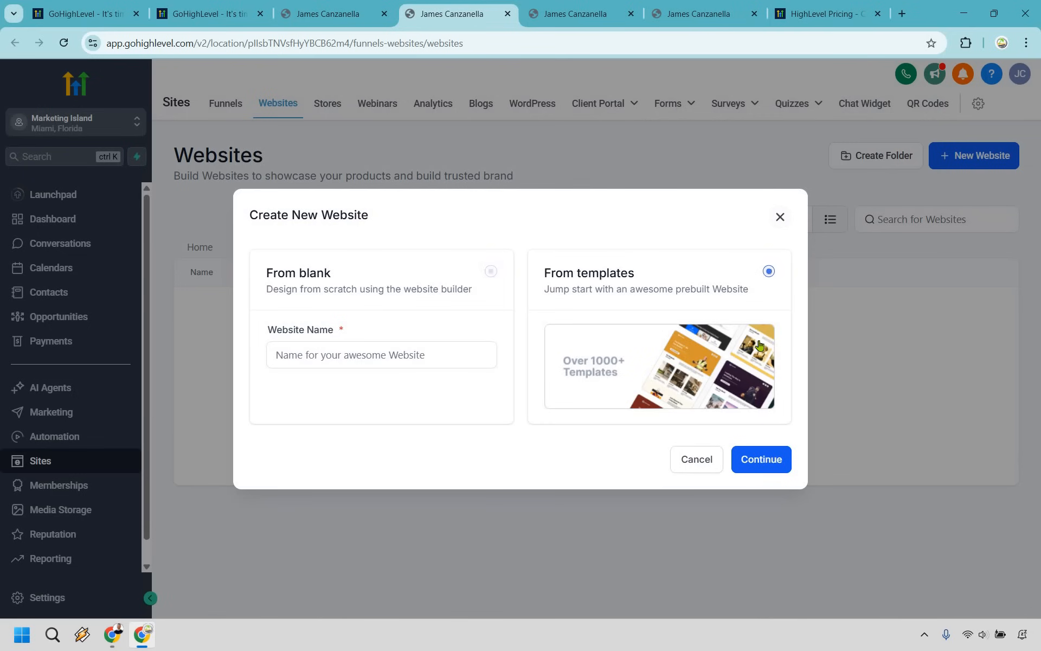
{"action": "mouse_move", "coordinate": [742, 366]}
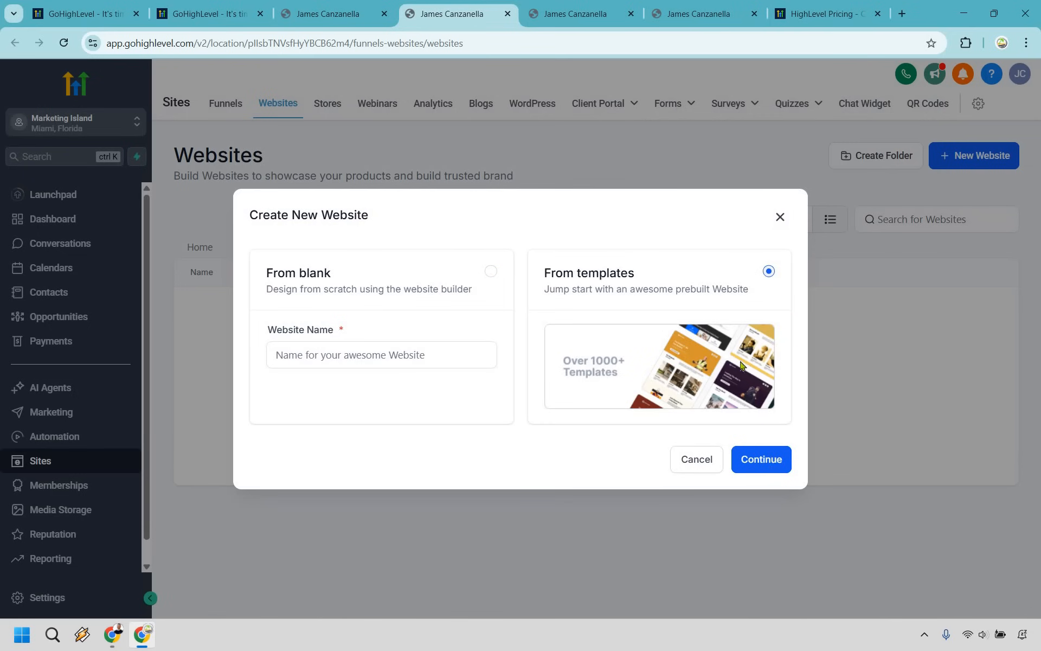
{"action": "left_click", "coordinate": [760, 459]}
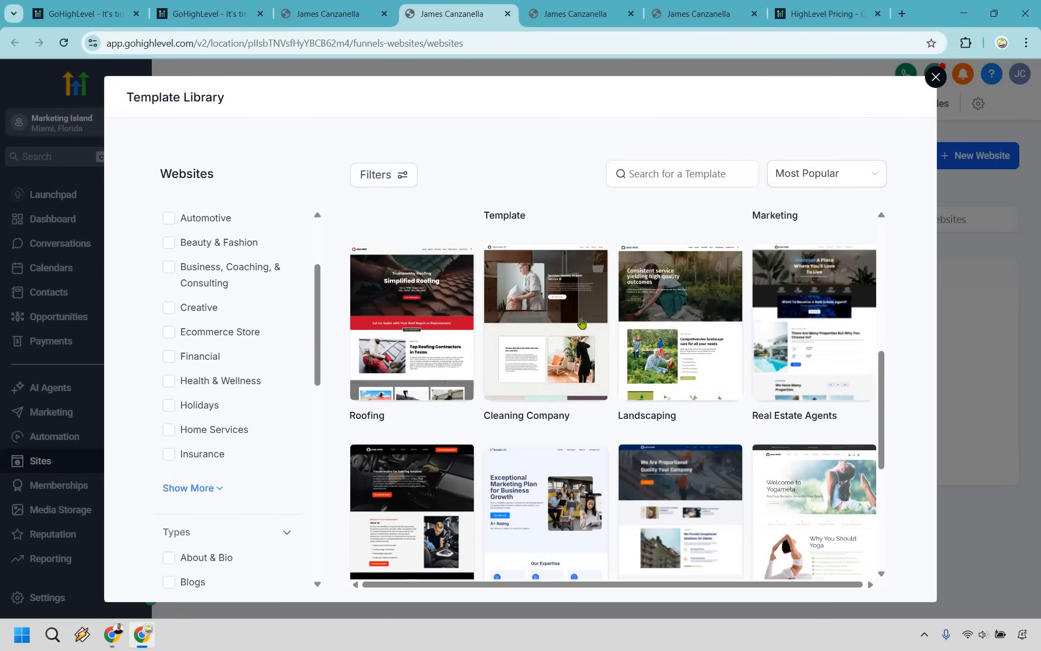
{"action": "scroll", "scroll_direction": "down", "scroll_amount": 3}
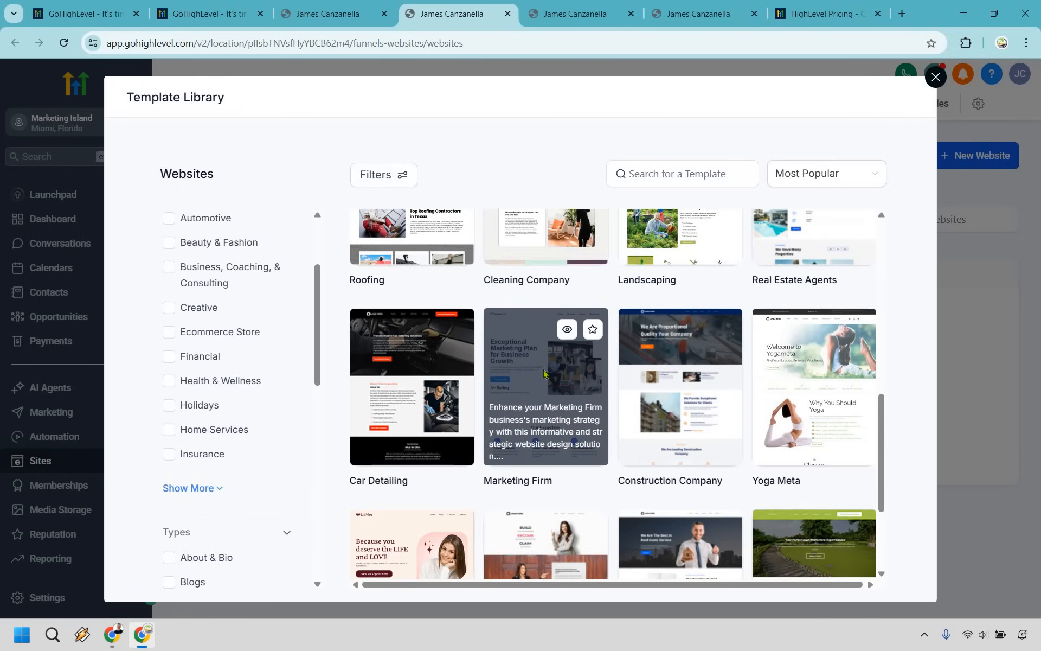
{"action": "left_click", "coordinate": [545, 386]}
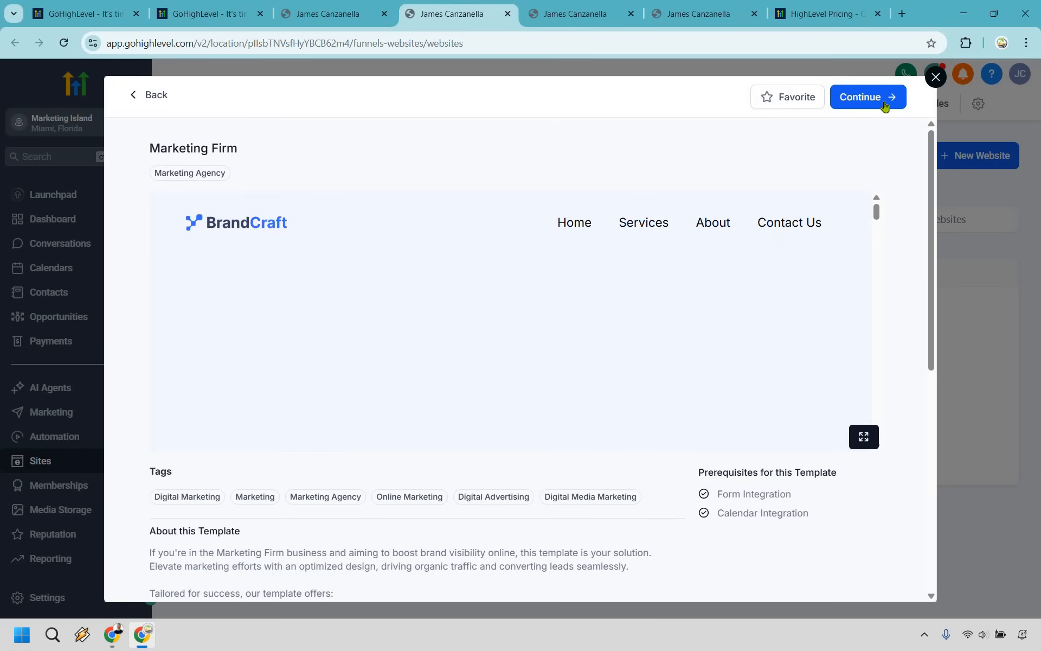
{"action": "left_click", "coordinate": [868, 97]}
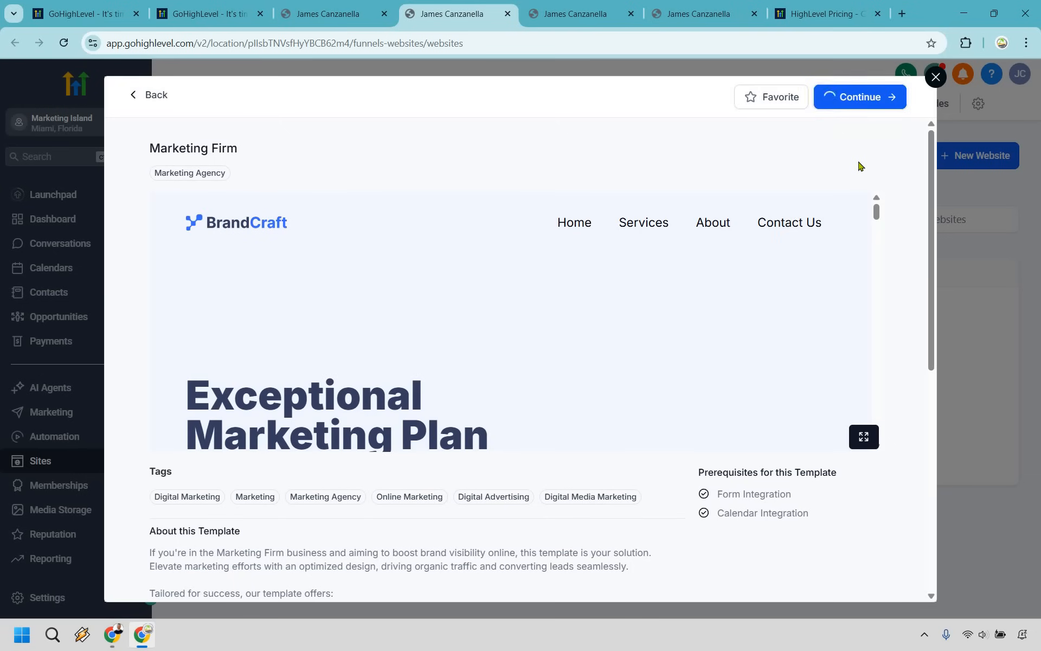
Step: Confirm the Marketing Firm import and switch to the Email Drip Sequence workflow tab
{"action": "left_click", "coordinate": [859, 97]}
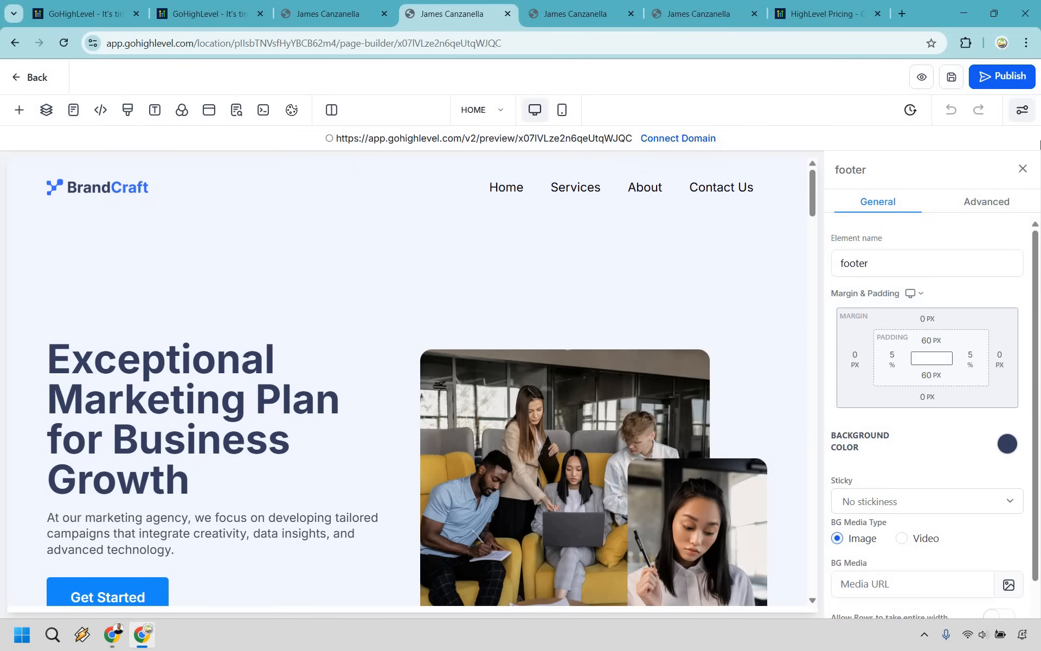
{"action": "left_click", "coordinate": [581, 13]}
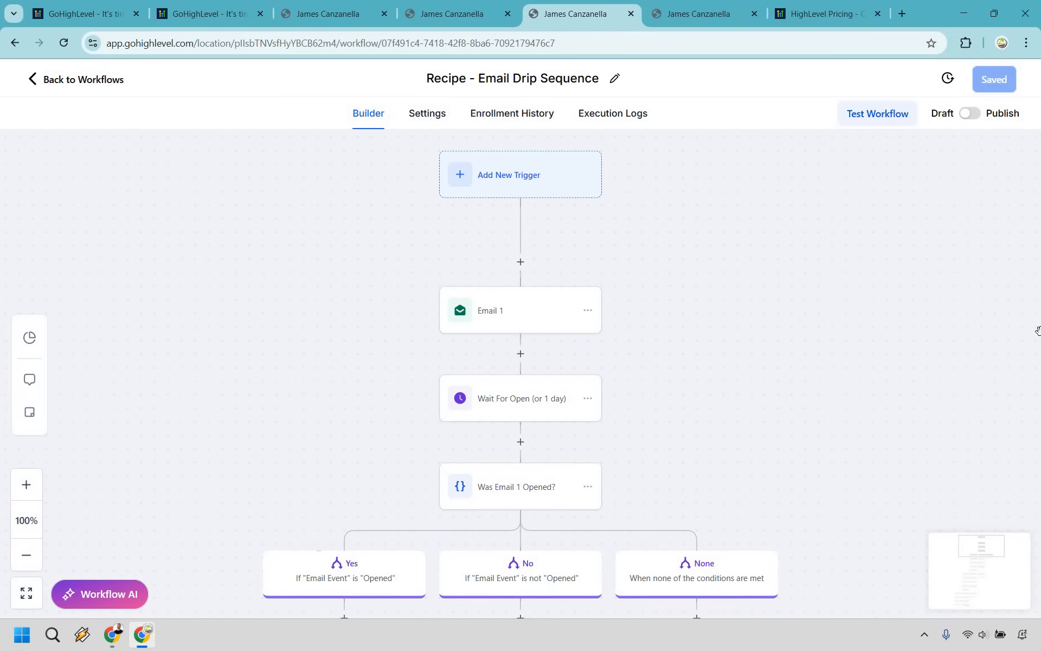
{"action": "mouse_move", "coordinate": [950, 311]}
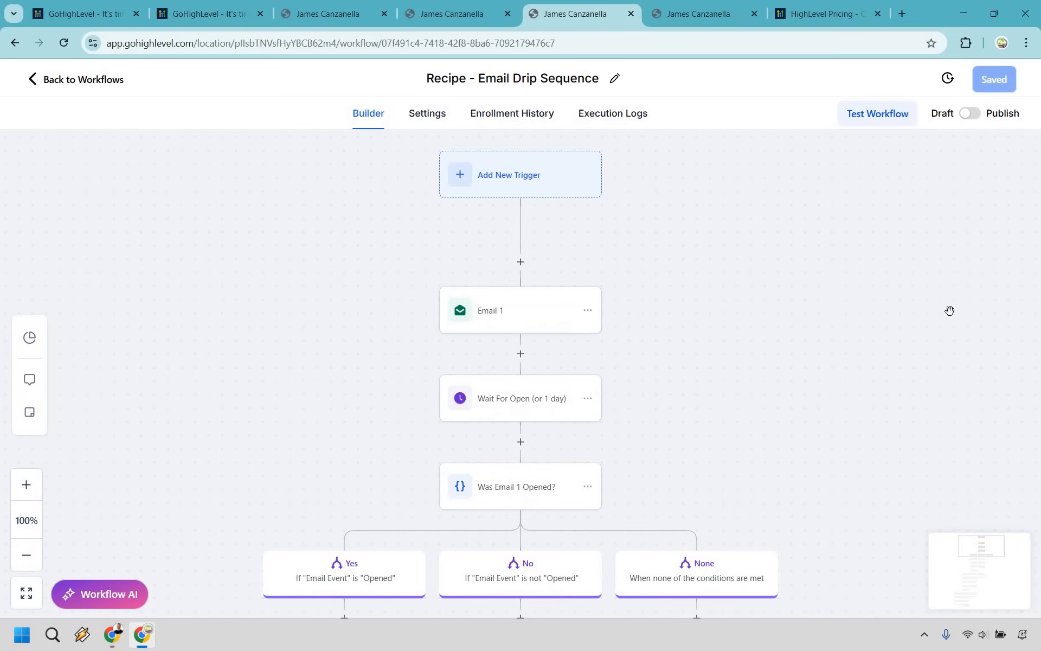
{"action": "mouse_move", "coordinate": [690, 198]}
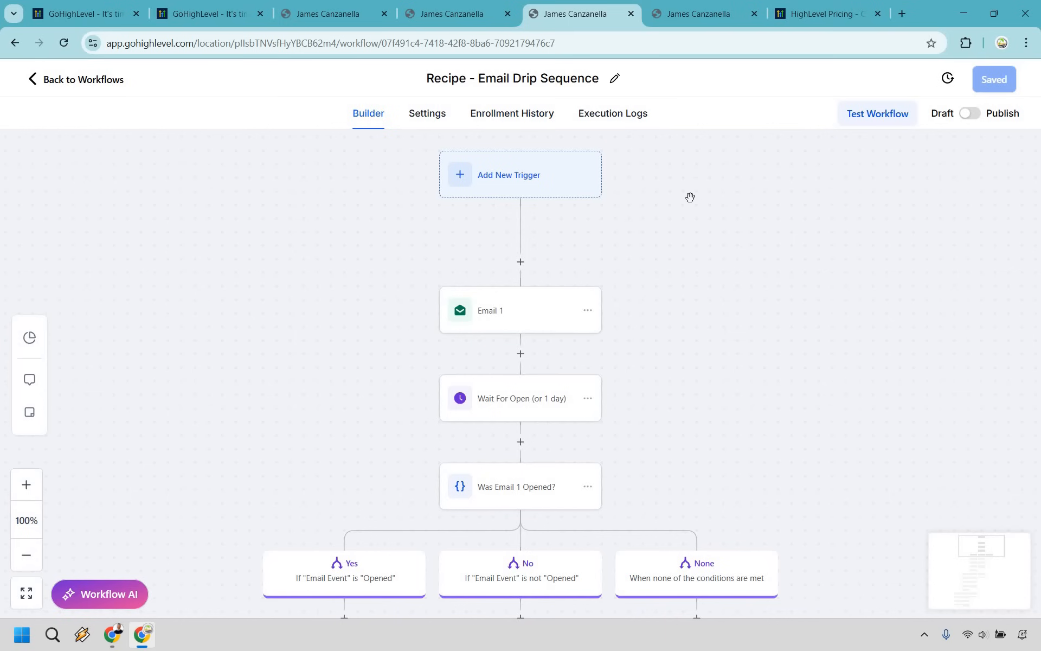
{"action": "scroll", "scroll_direction": "down", "scroll_amount": 3}
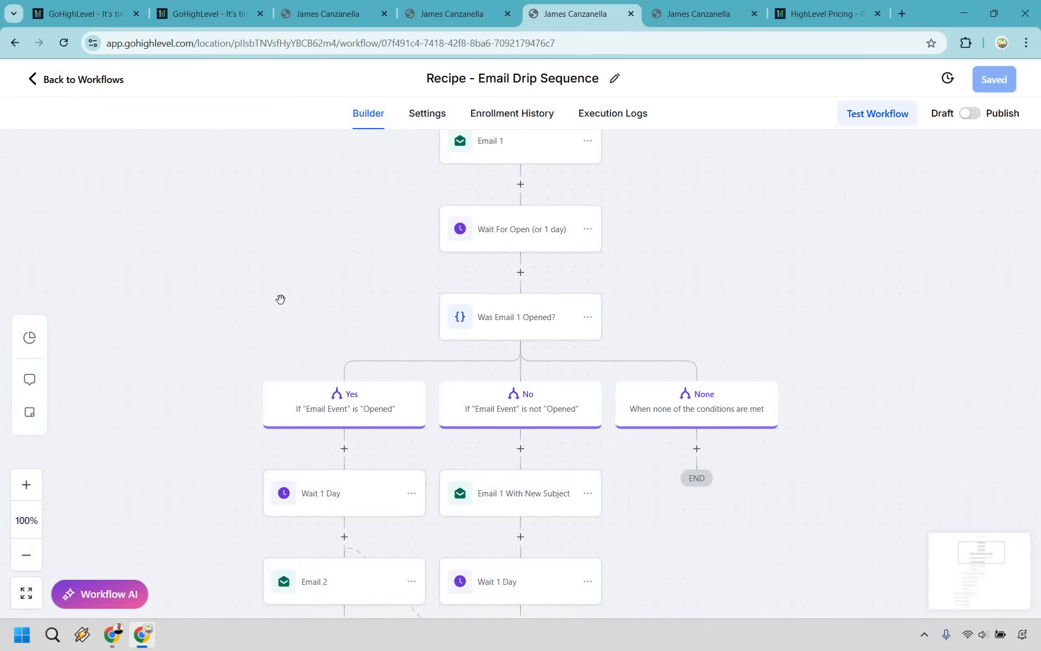
{"action": "mouse_move", "coordinate": [539, 448]}
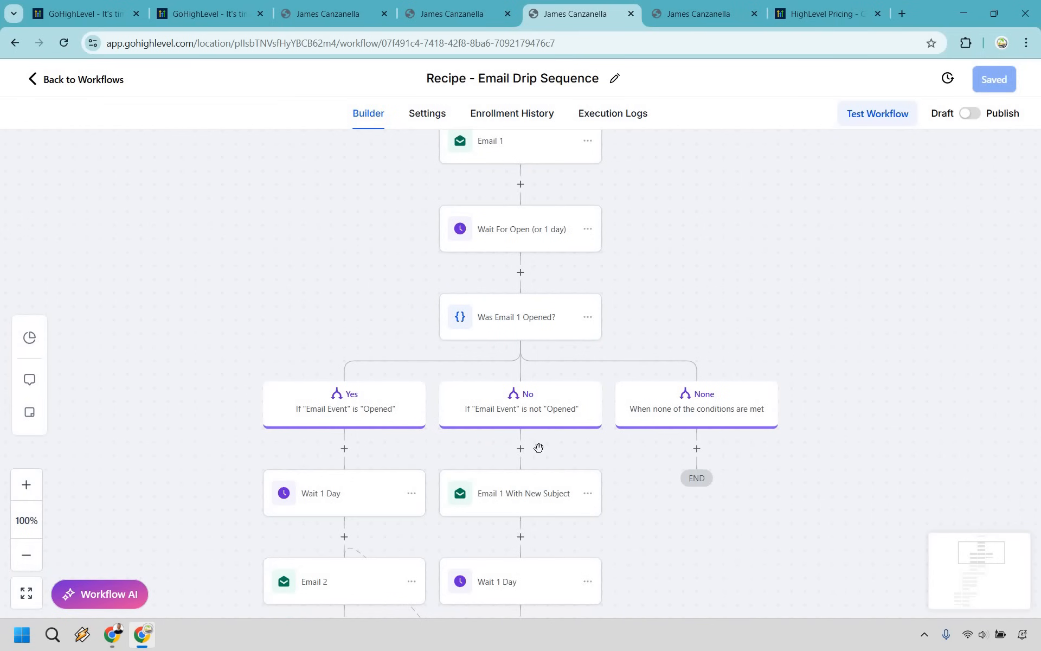
{"action": "mouse_move", "coordinate": [883, 279]}
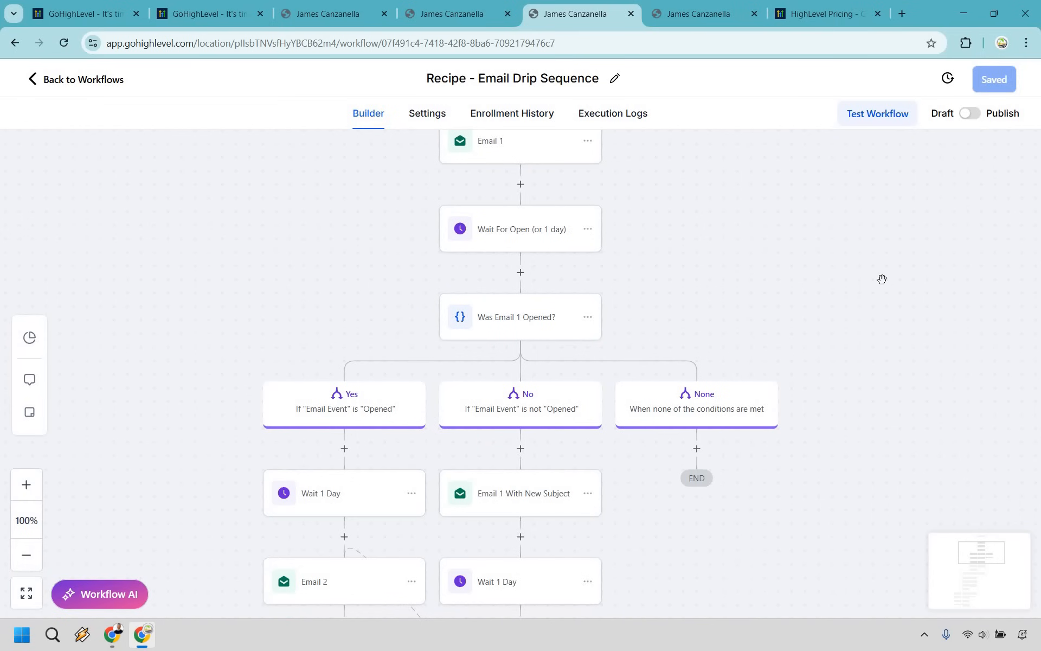
{"action": "scroll", "scroll_direction": "down", "scroll_amount": 3}
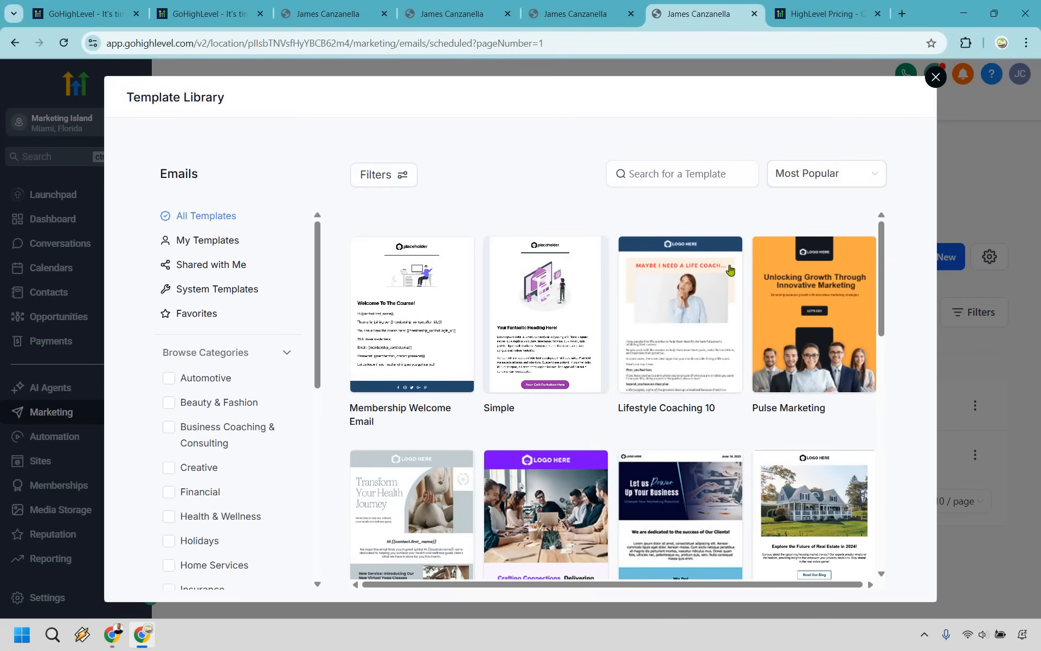
Step: Create a new email from the Yoga 7 template and select its main photo in the editor
{"action": "scroll", "scroll_direction": "down", "scroll_amount": 3}
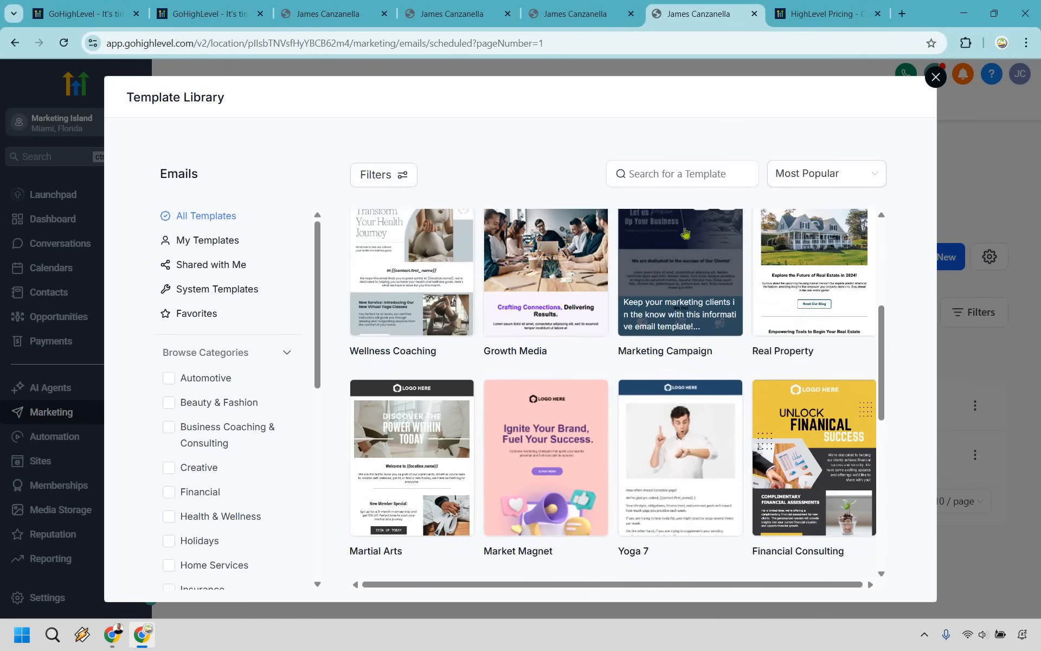
{"action": "scroll", "scroll_direction": "down", "scroll_amount": 3}
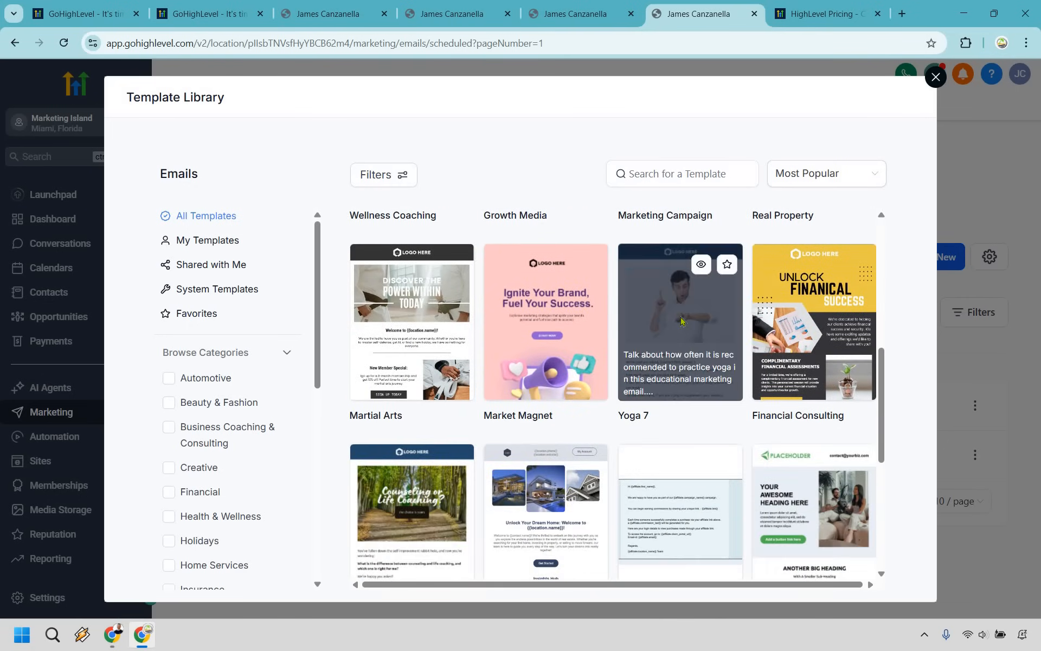
{"action": "left_click", "coordinate": [679, 321]}
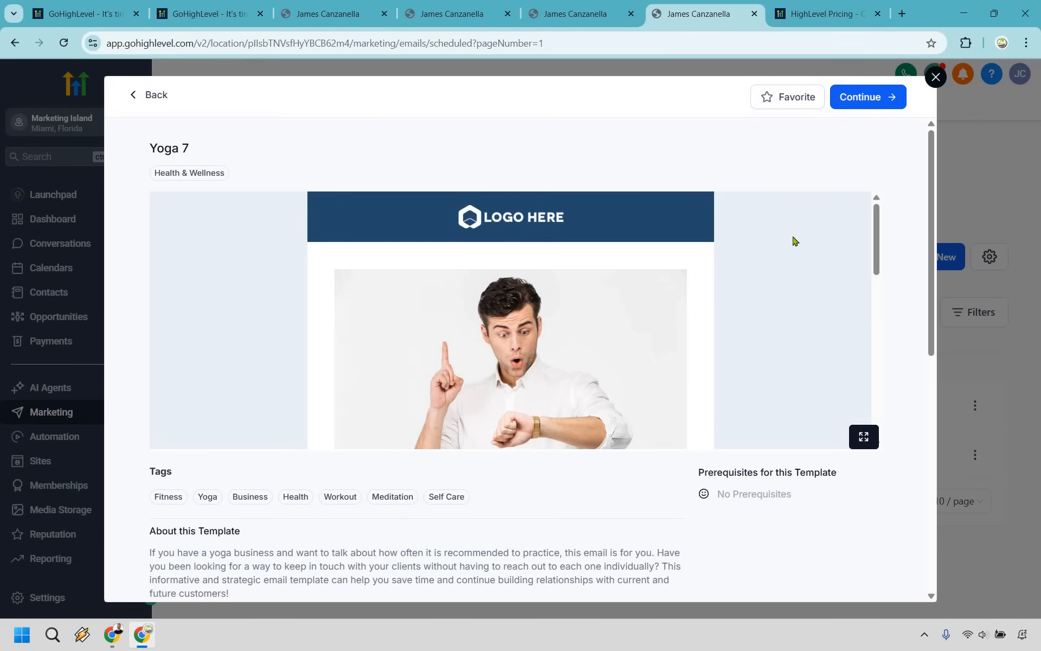
{"action": "left_click", "coordinate": [868, 97]}
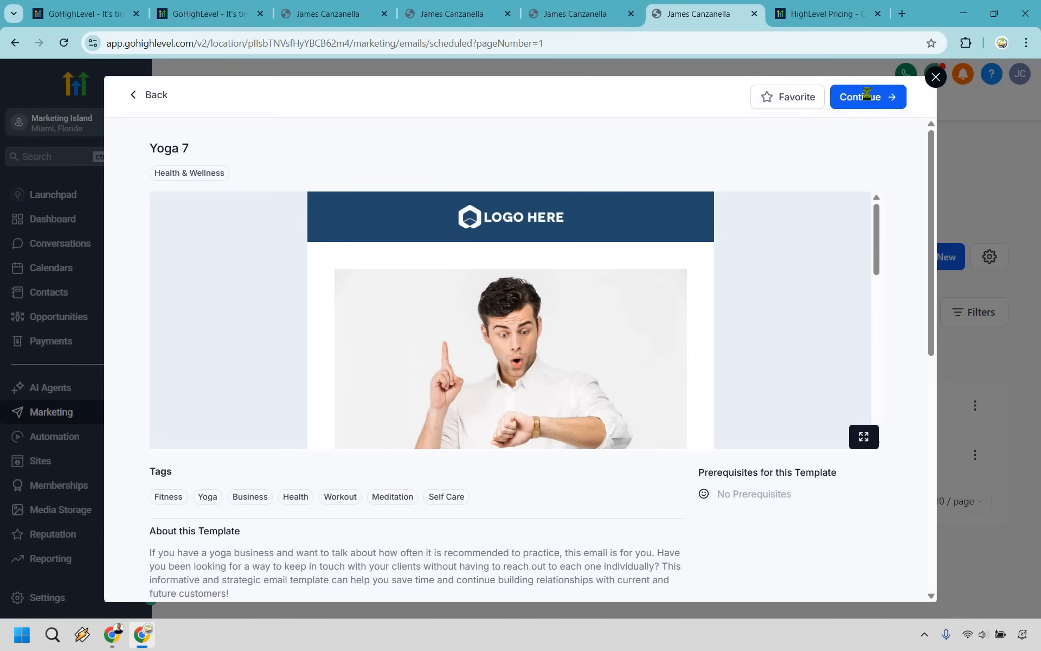
{"action": "left_click", "coordinate": [866, 96]}
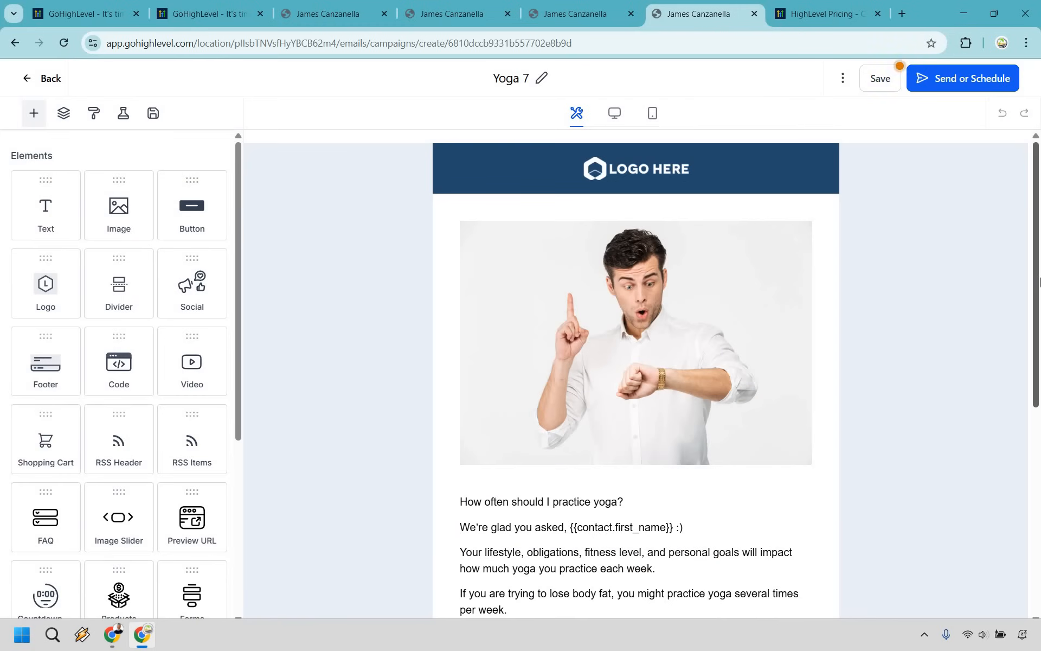
{"action": "left_click", "coordinate": [635, 341]}
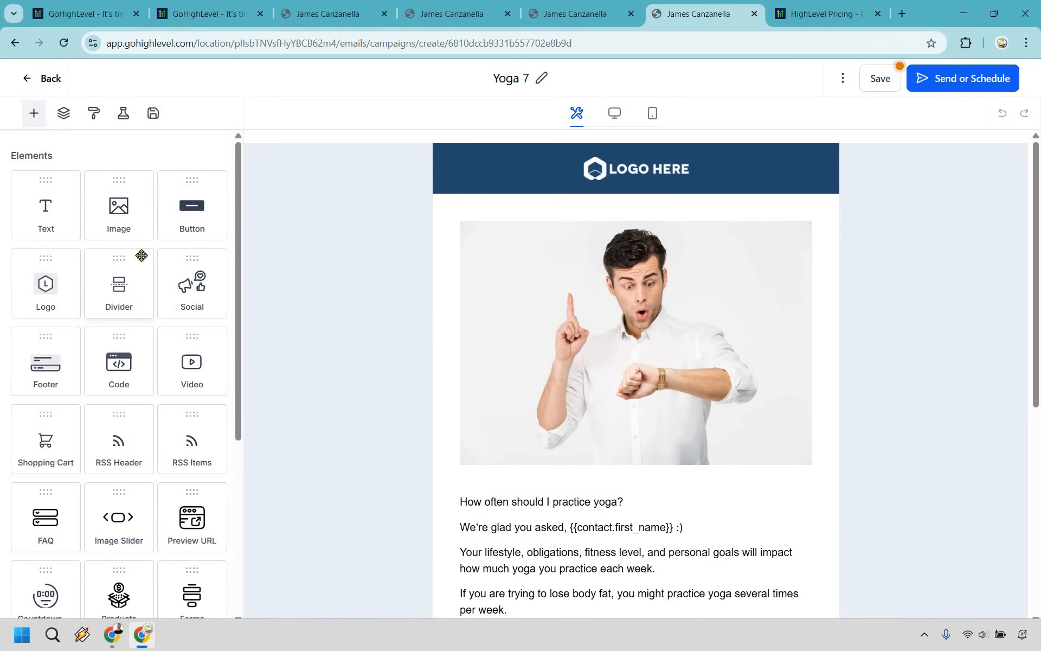
{"action": "left_click", "coordinate": [634, 342]}
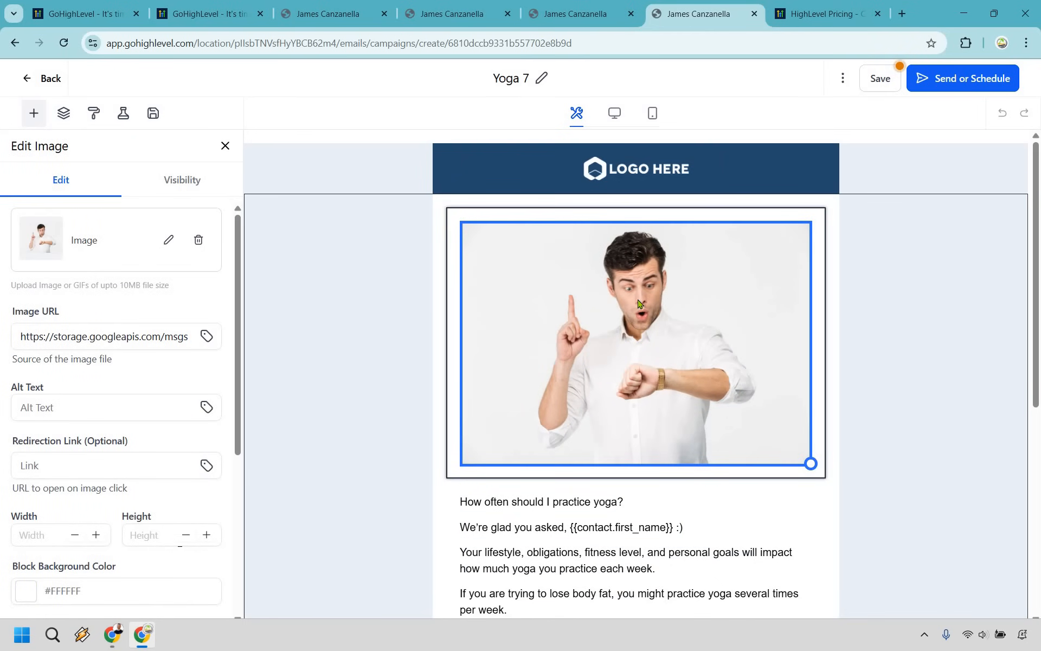
{"action": "mouse_move", "coordinate": [659, 267]}
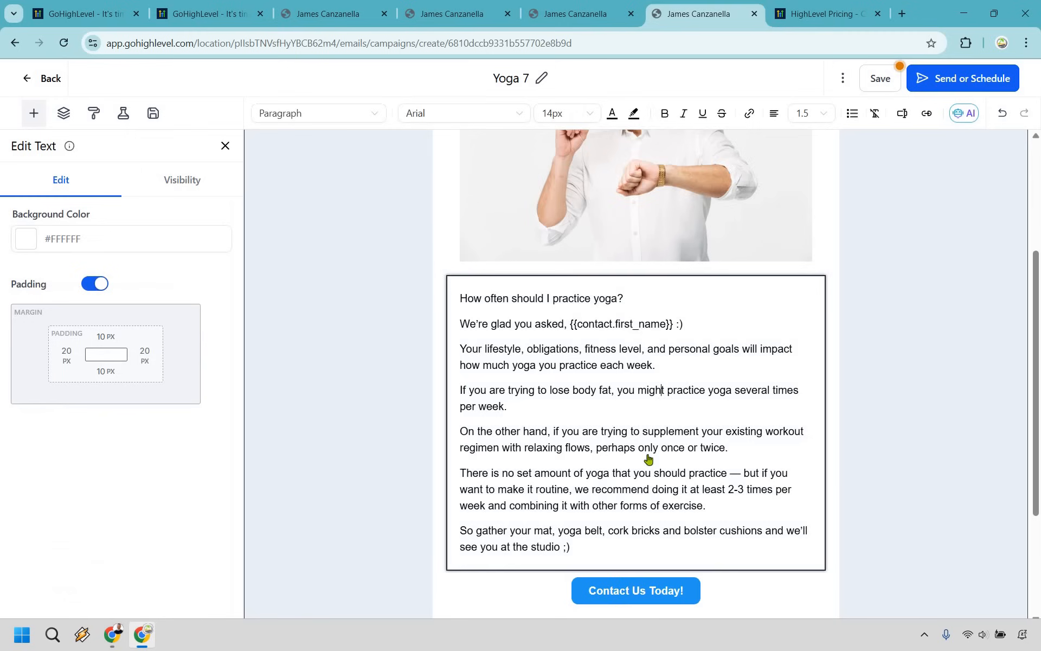
{"action": "scroll", "scroll_direction": "down", "scroll_amount": 3}
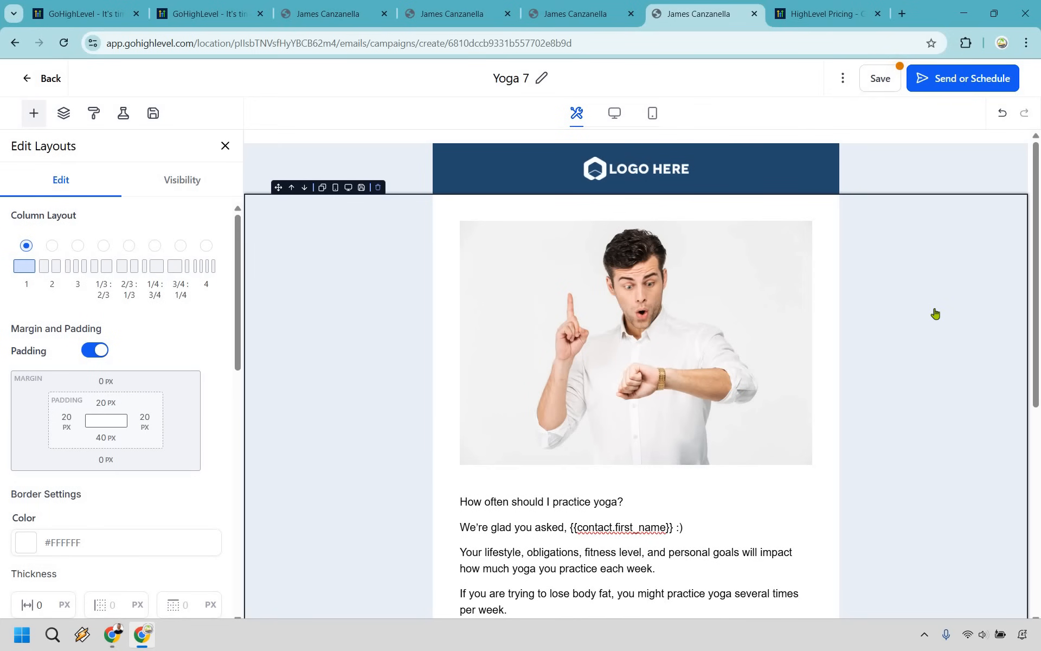
Step: Browse the Capture and Nurture Leads sections on the HighLevel site, then go to Pricing
{"action": "left_click", "coordinate": [210, 13]}
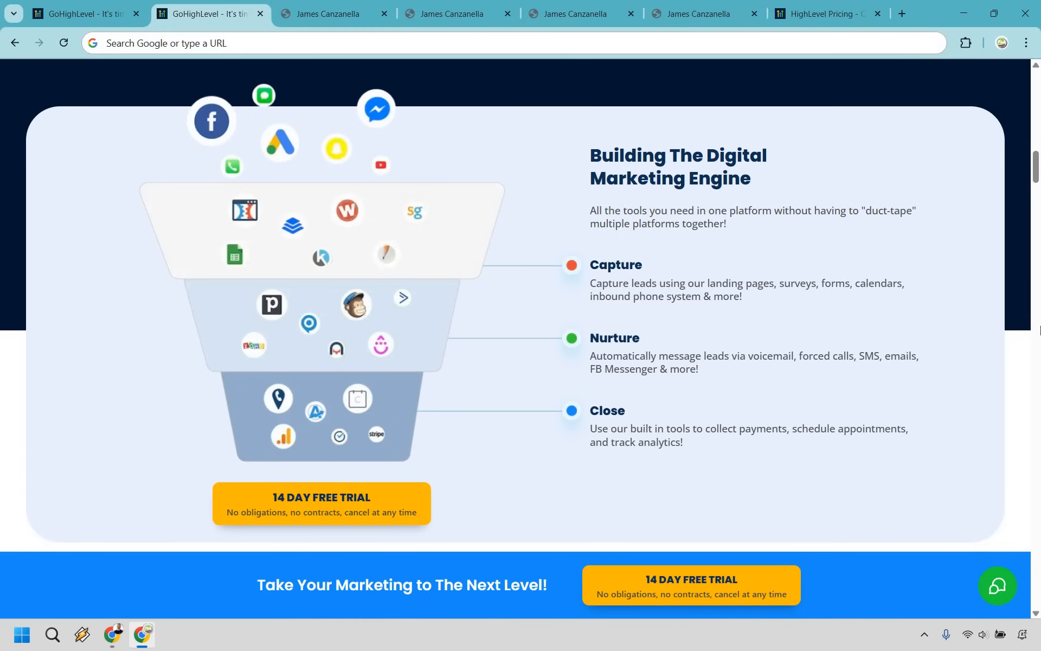
{"action": "scroll", "scroll_direction": "down", "scroll_amount": 3}
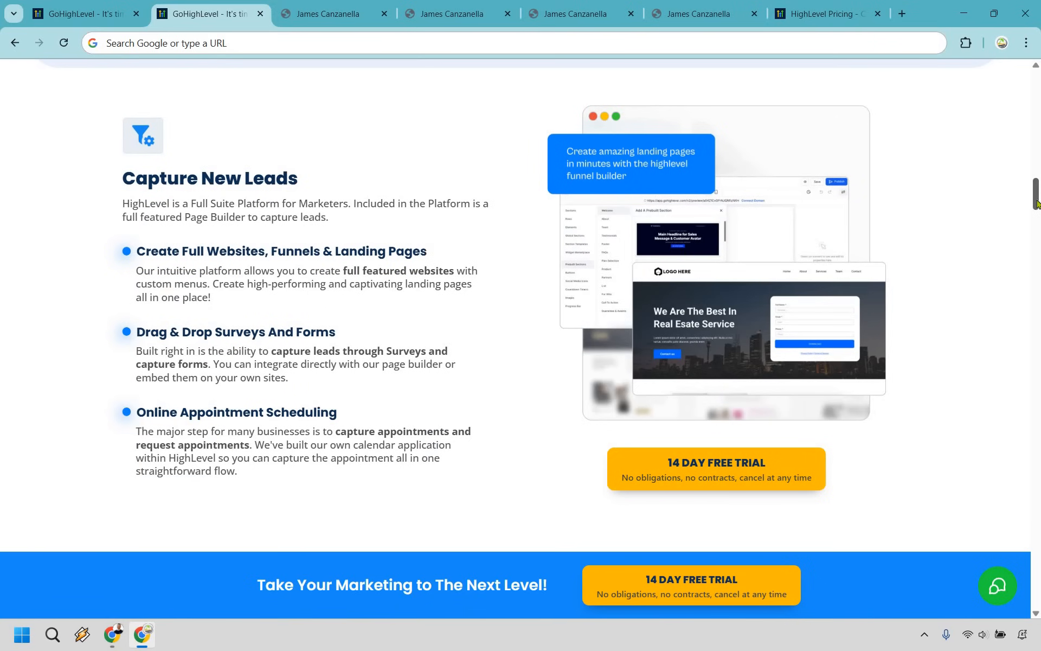
{"action": "scroll", "scroll_direction": "down", "scroll_amount": 3}
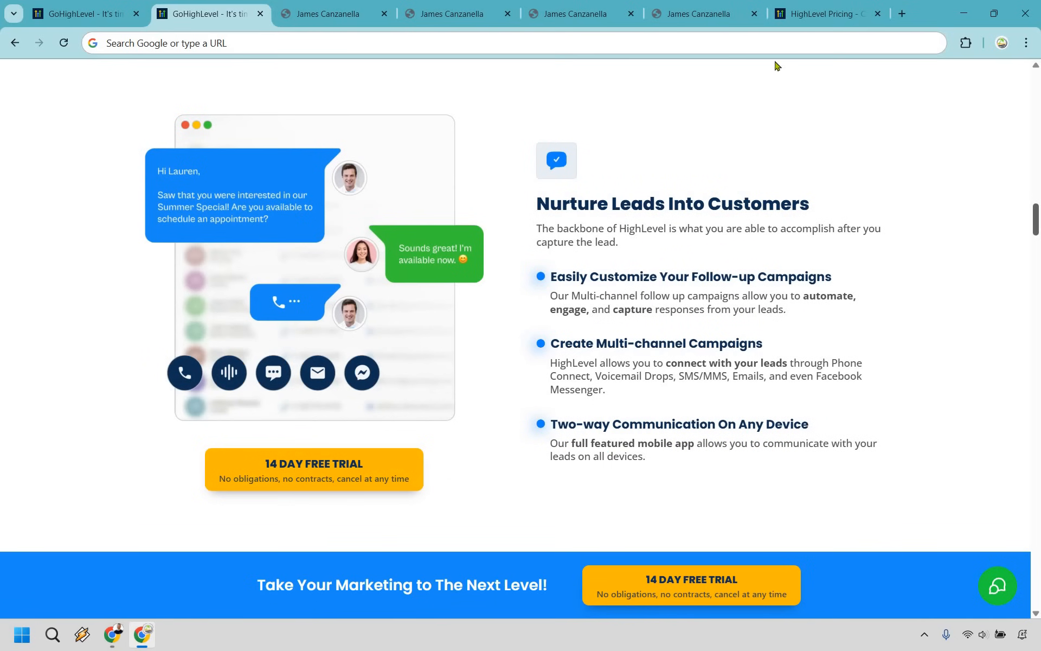
{"action": "left_click", "coordinate": [823, 13]}
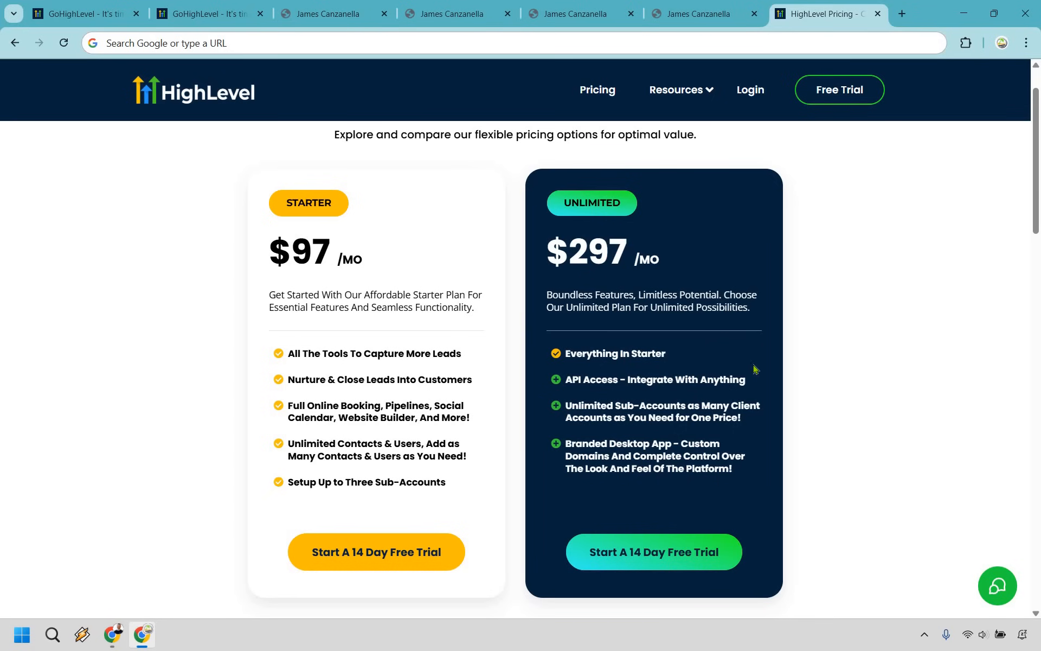
{"action": "mouse_move", "coordinate": [757, 378]}
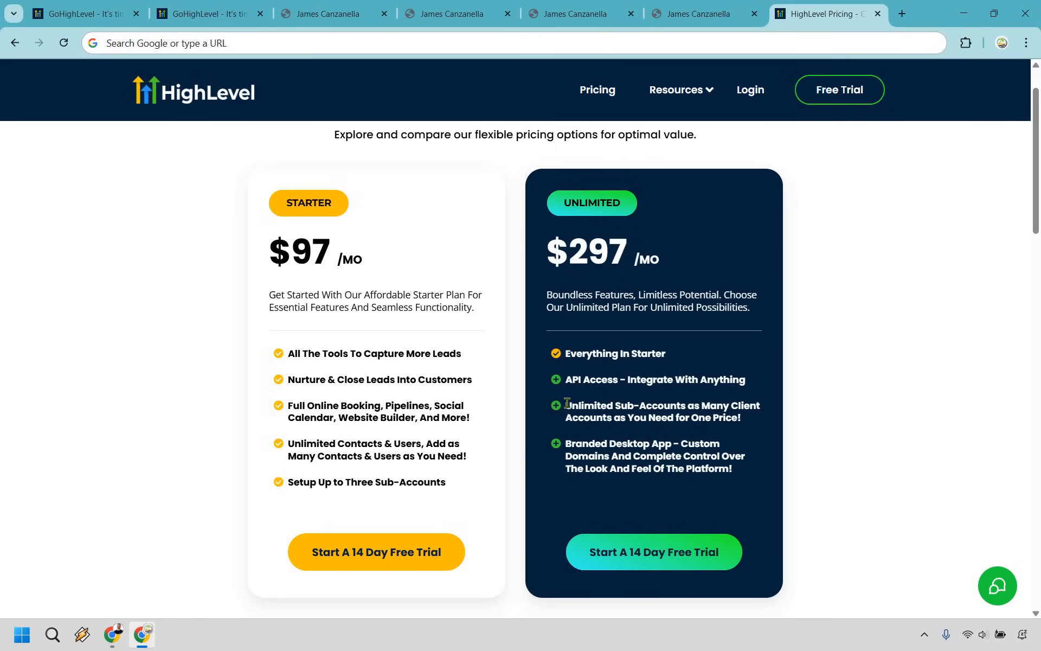
{"action": "mouse_move", "coordinate": [898, 402]}
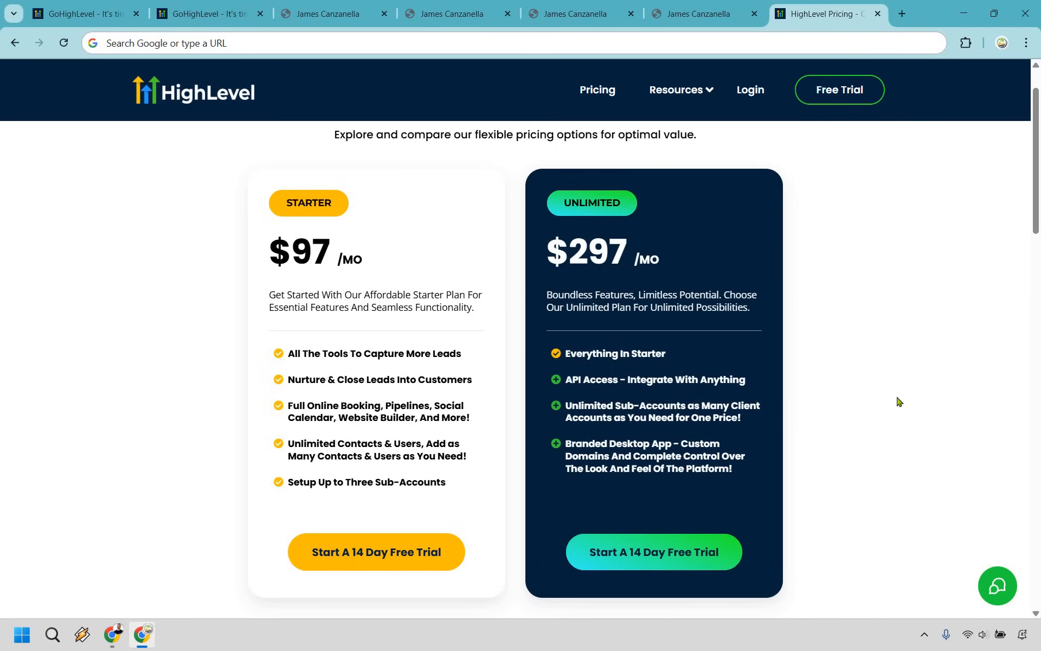
{"action": "mouse_move", "coordinate": [835, 457]}
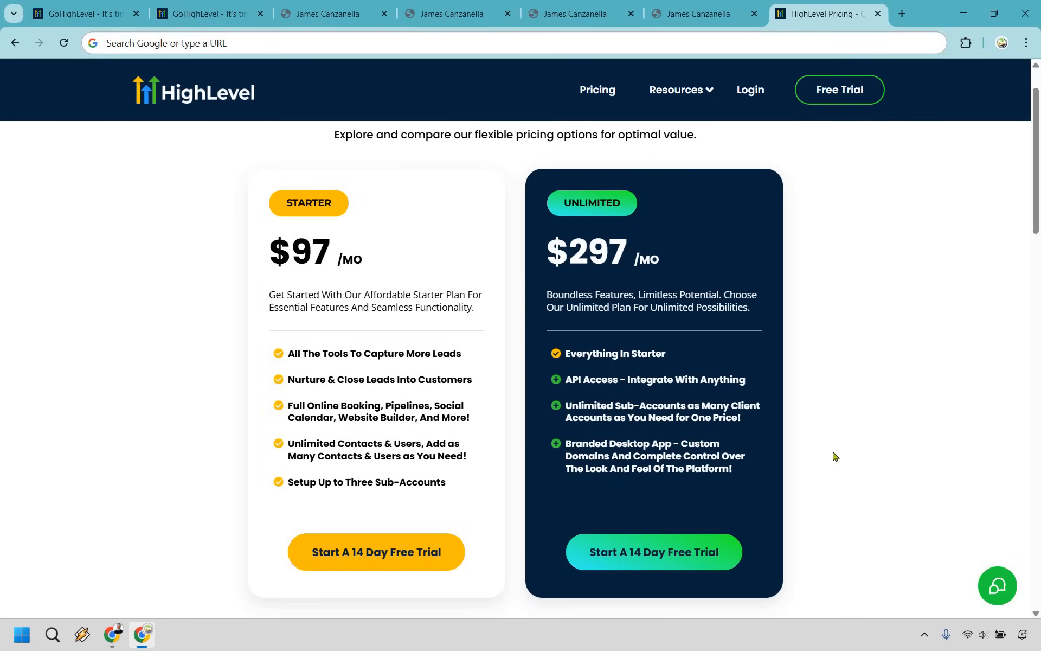
{"action": "mouse_move", "coordinate": [815, 448]}
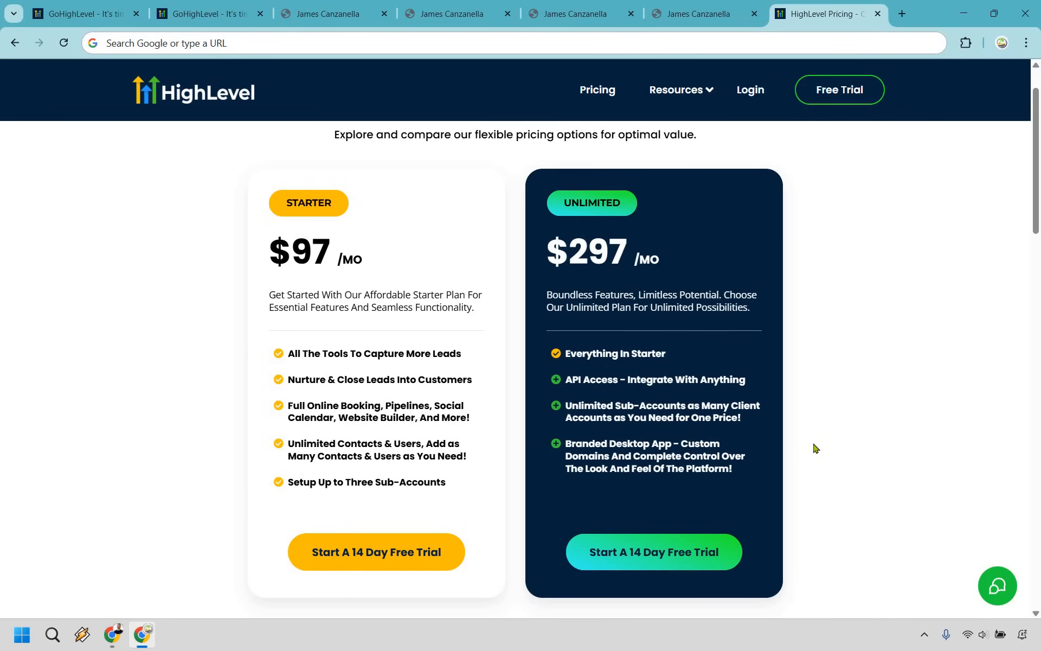
Step: Return to the HighLevel homepage after viewing the $97 Starter and $297 Unlimited plans
{"action": "left_click", "coordinate": [79, 13]}
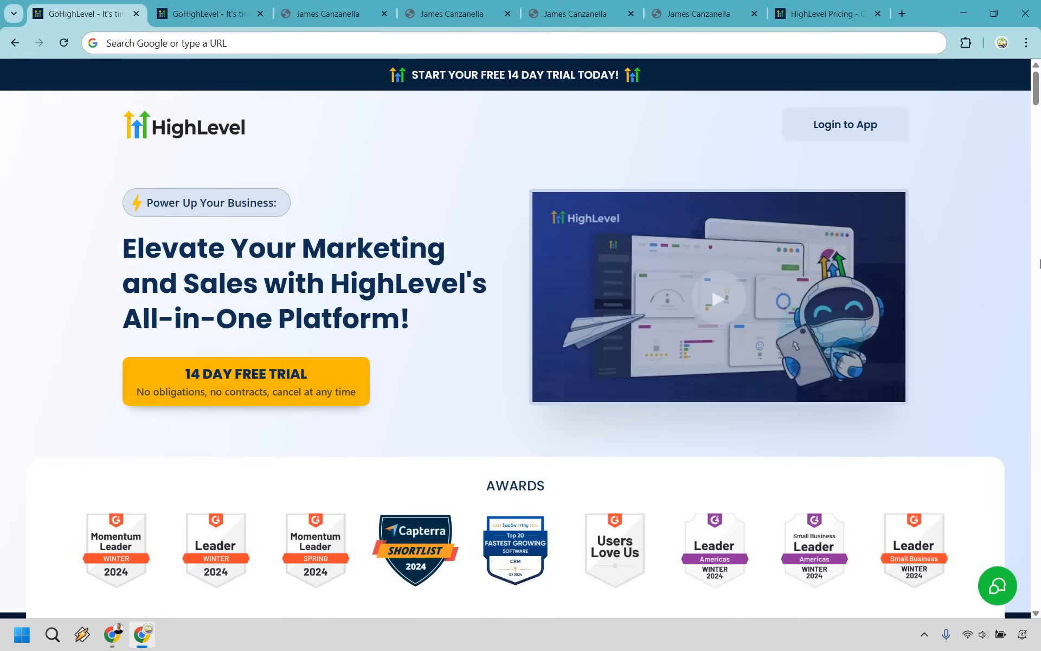